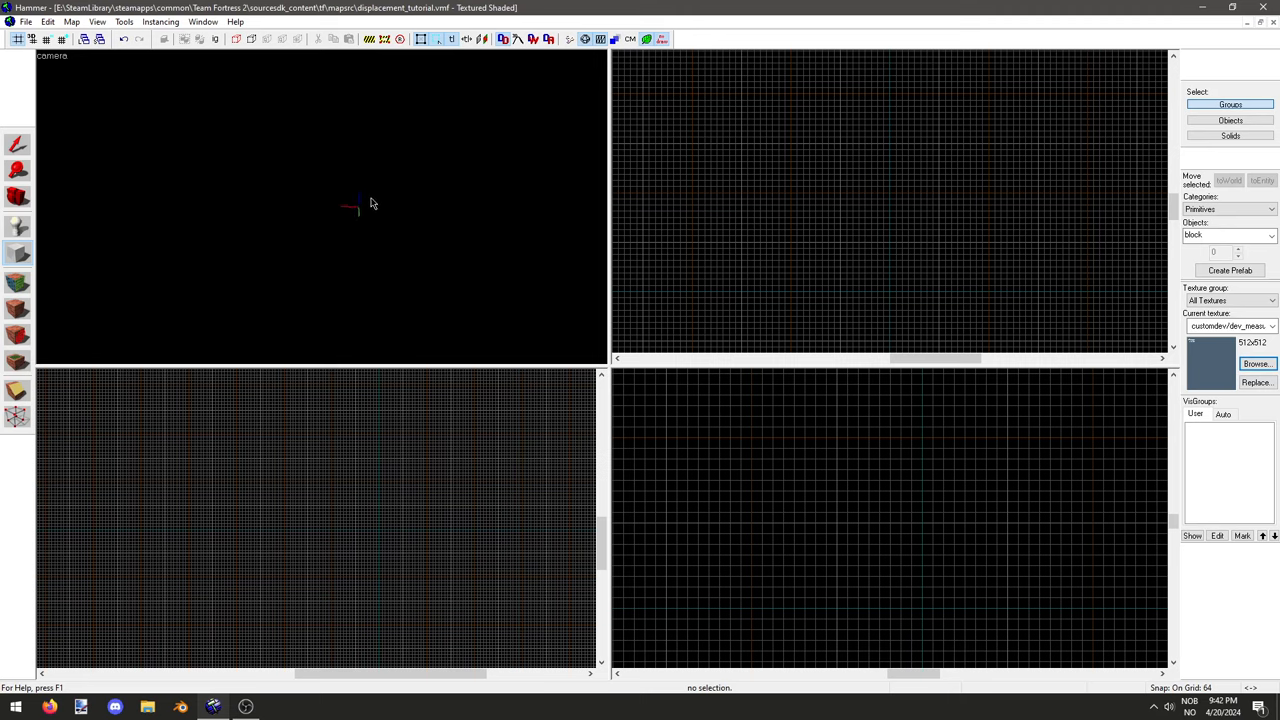
{"action": "mouse_move", "coordinate": [596, 310]}
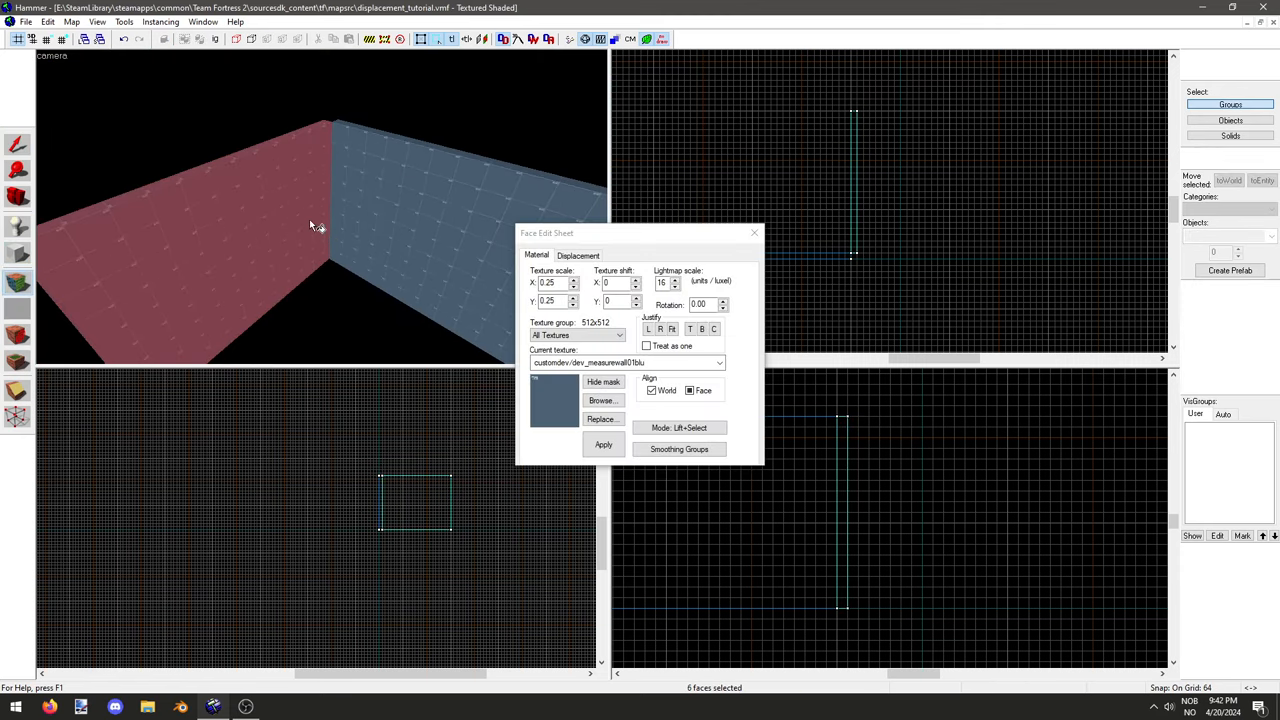
Step: Select the block's eight wall faces and bend them into rounded displacement meshes
{"action": "left_click", "coordinate": [375, 205]}
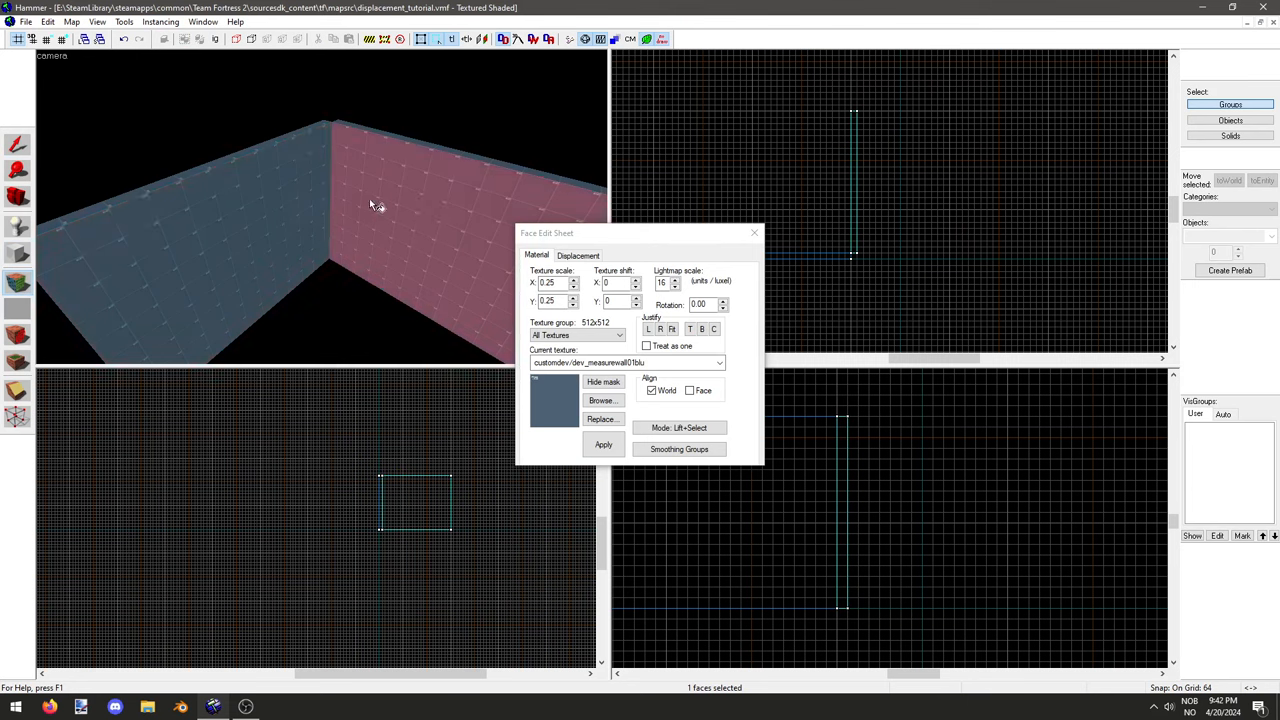
{"action": "left_click", "coordinate": [578, 255]}
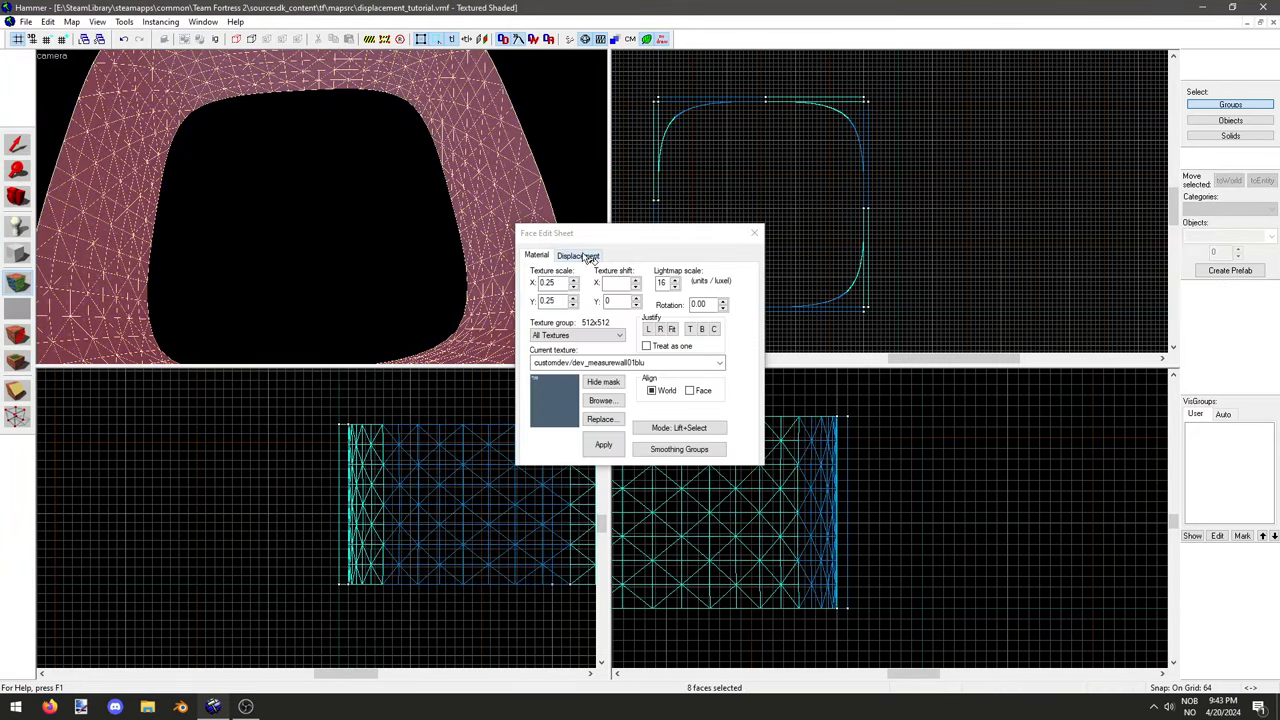
Step: Subdivide the tunnel wall displacements, then close the Face Edit Sheet
{"action": "left_click", "coordinate": [578, 254]}
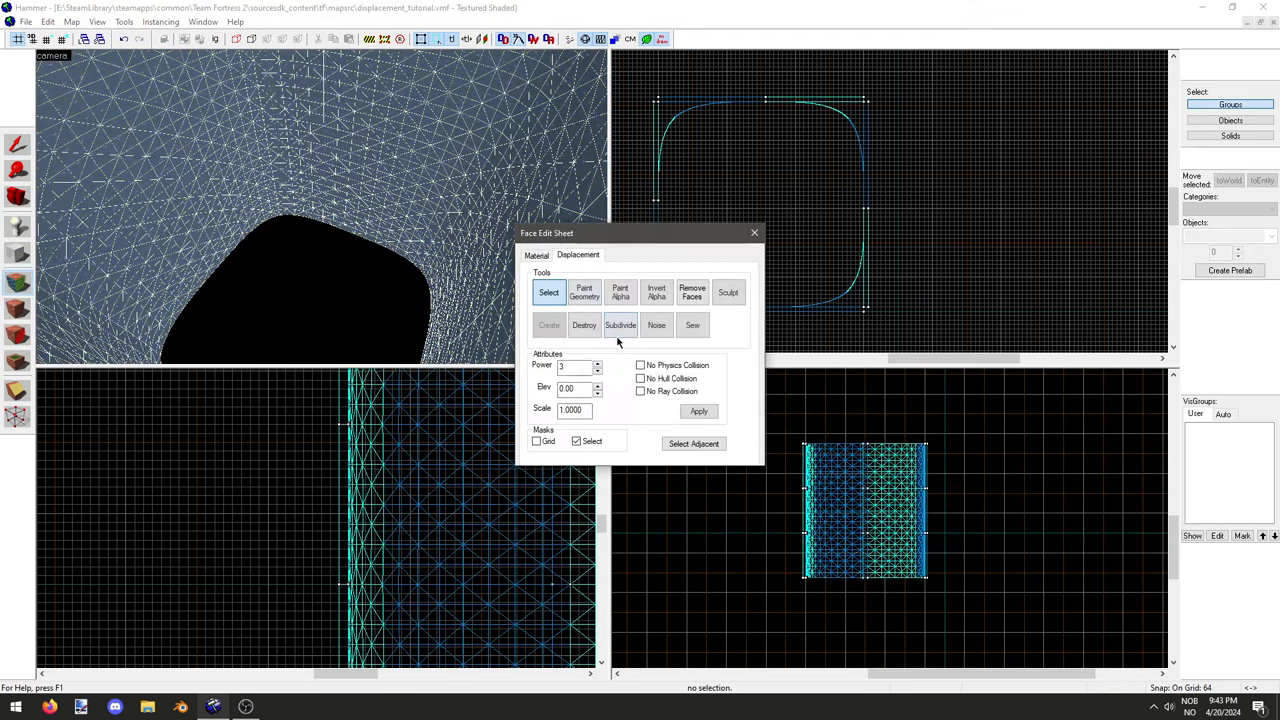
{"action": "left_click", "coordinate": [620, 325]}
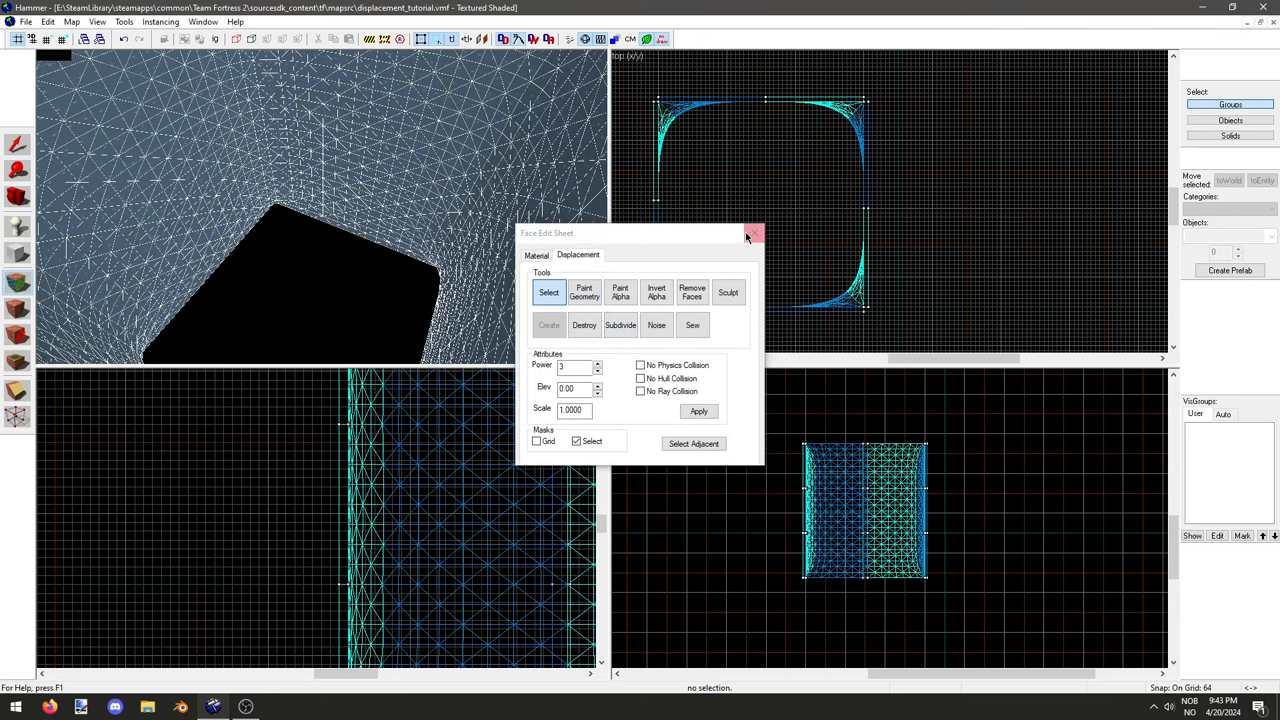
{"action": "left_click", "coordinate": [754, 233]}
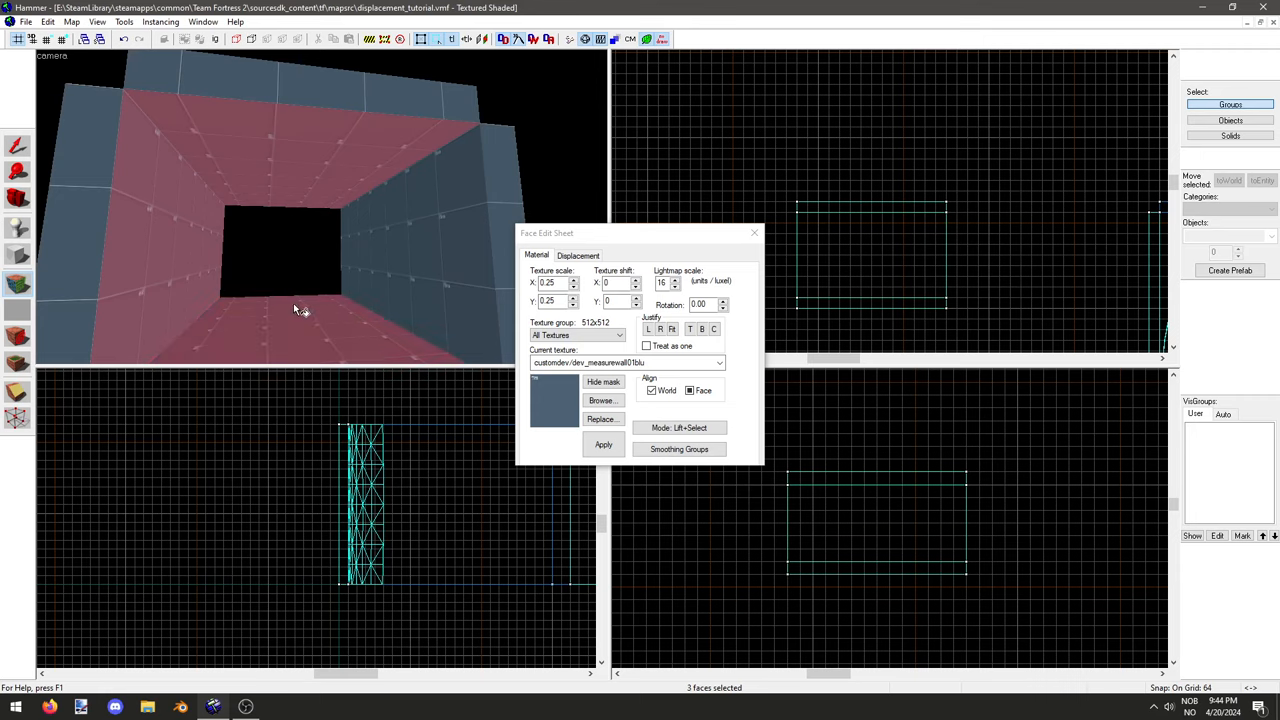
Step: Create power-3 displacements on the straight tunnel section's walls
{"action": "left_click", "coordinate": [578, 255]}
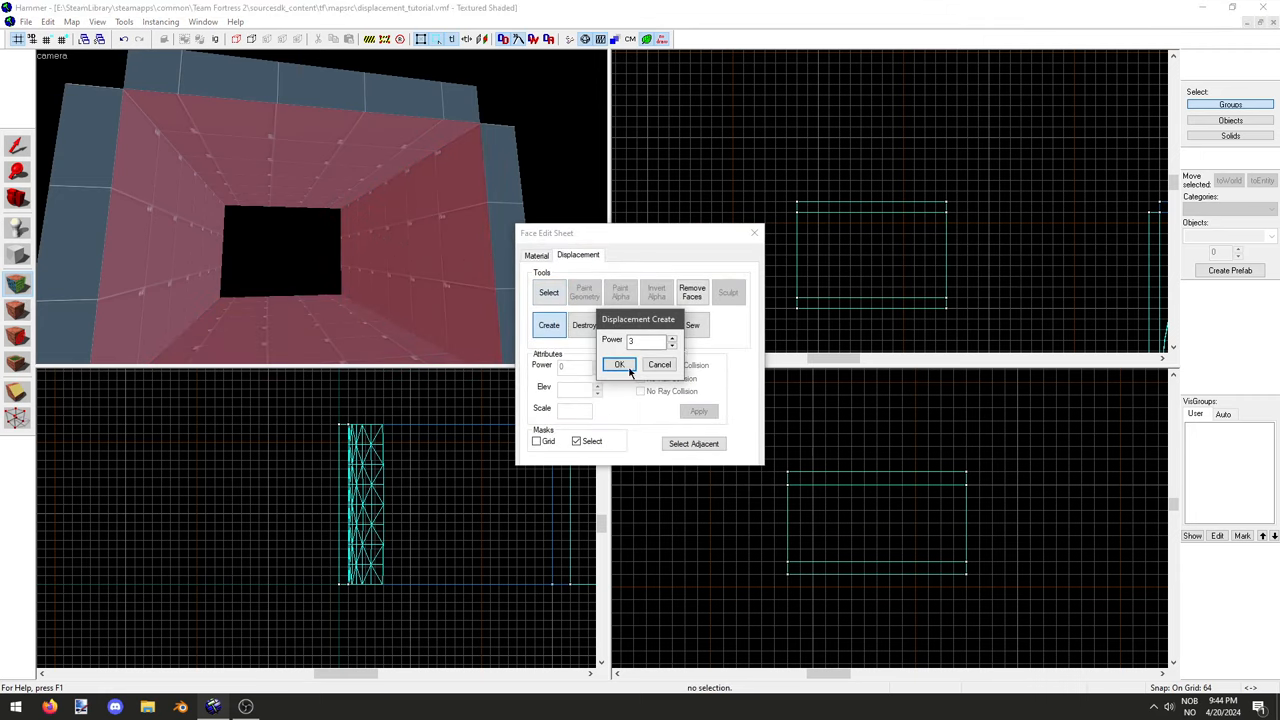
{"action": "left_click", "coordinate": [618, 364]}
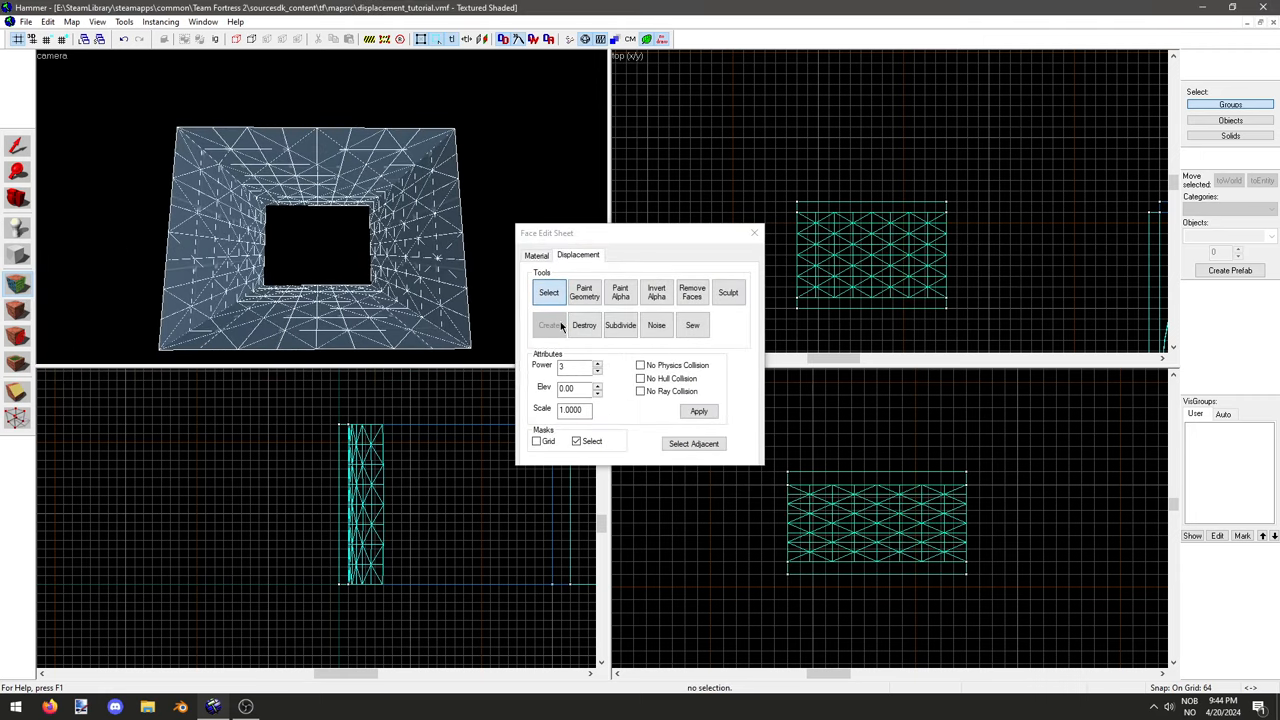
{"action": "left_click", "coordinate": [620, 325]}
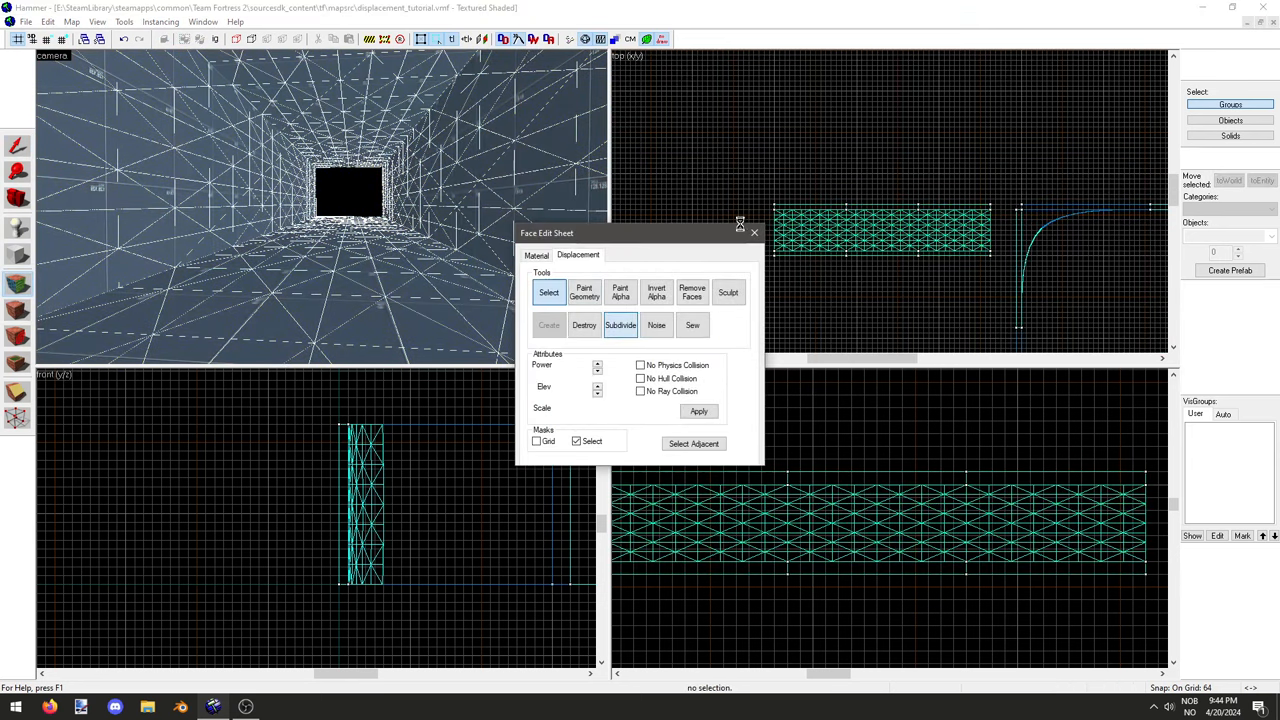
Step: Close the Face Edit Sheet before building the L-shaped bend pieces
{"action": "left_click", "coordinate": [754, 233]}
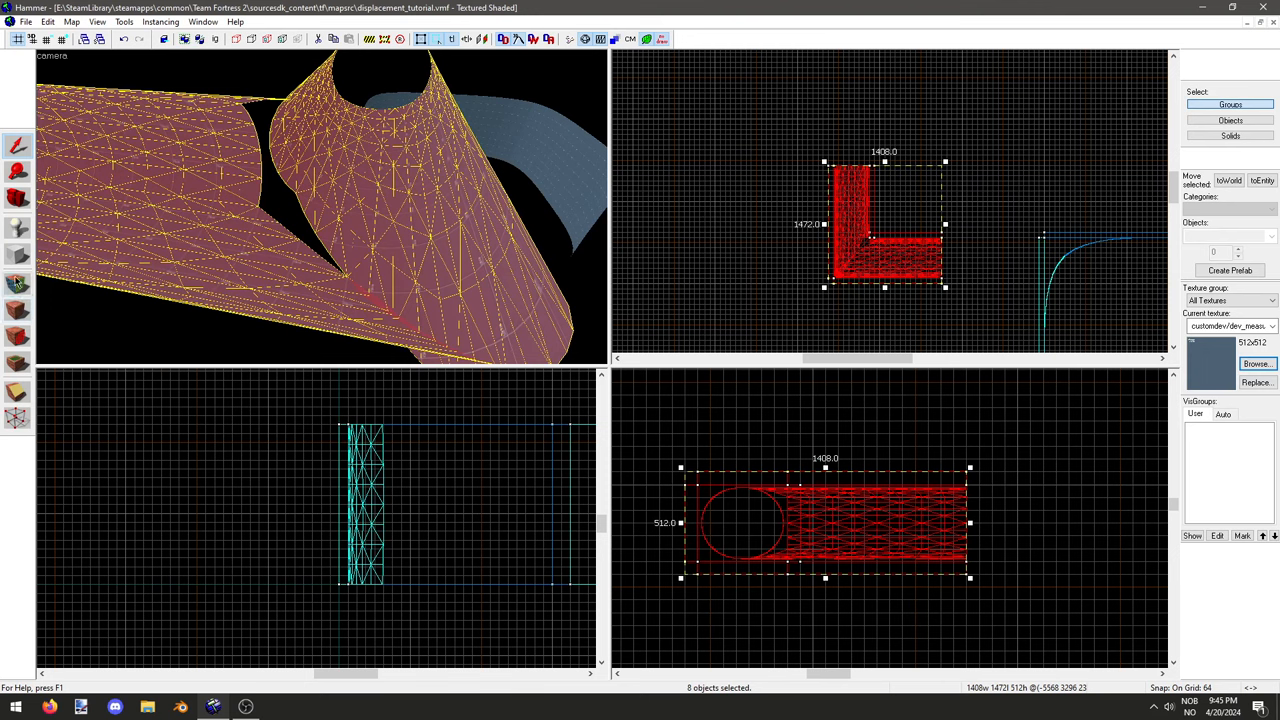
Step: Subdivide the L-shaped bend's displacement faces into a smooth curve
{"action": "left_click", "coordinate": [514, 39]}
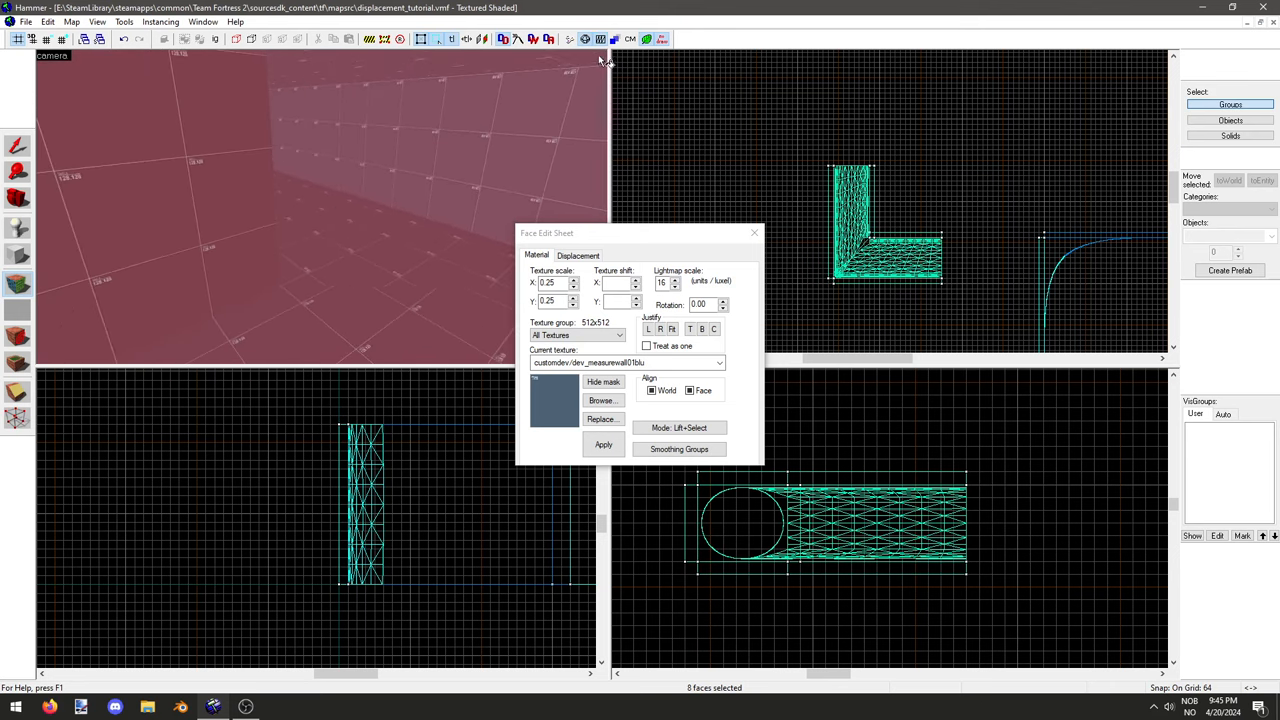
{"action": "left_click", "coordinate": [578, 254]}
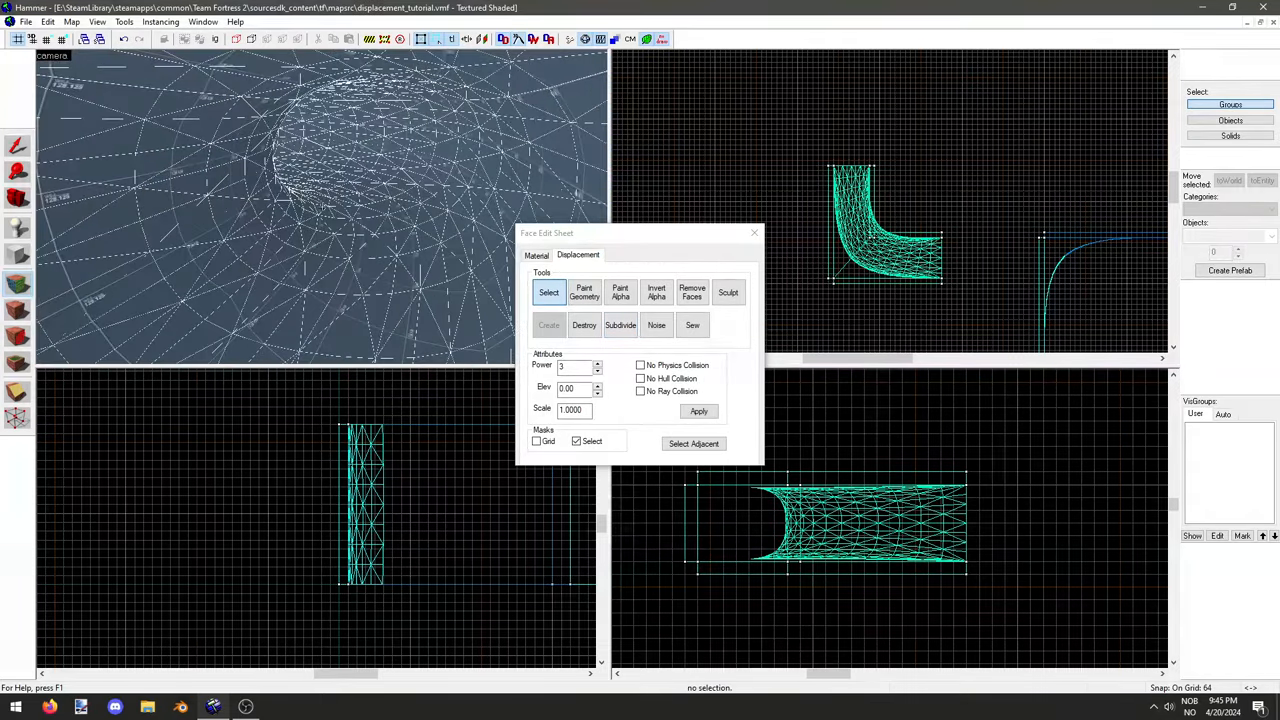
{"action": "left_click", "coordinate": [753, 233]}
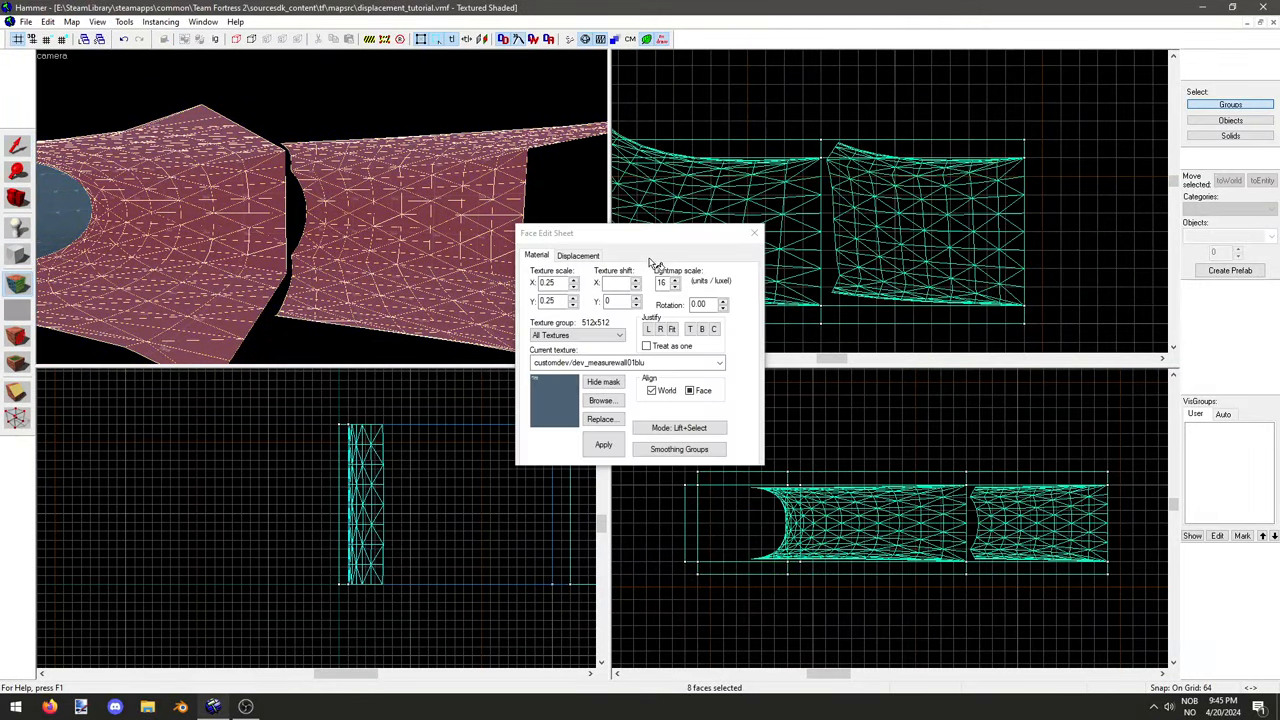
Step: Destroy the straight section's distorted displacements and recreate them at power 3
{"action": "left_click", "coordinate": [578, 255]}
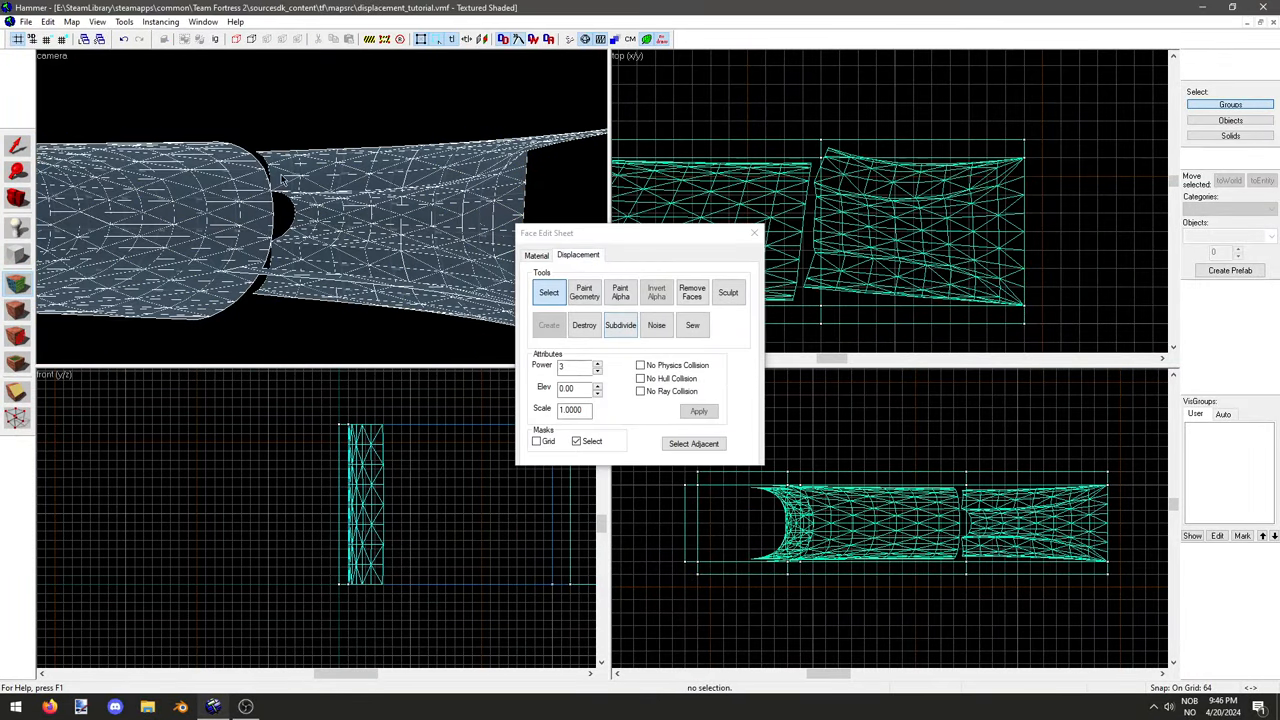
{"action": "left_click", "coordinate": [584, 325]}
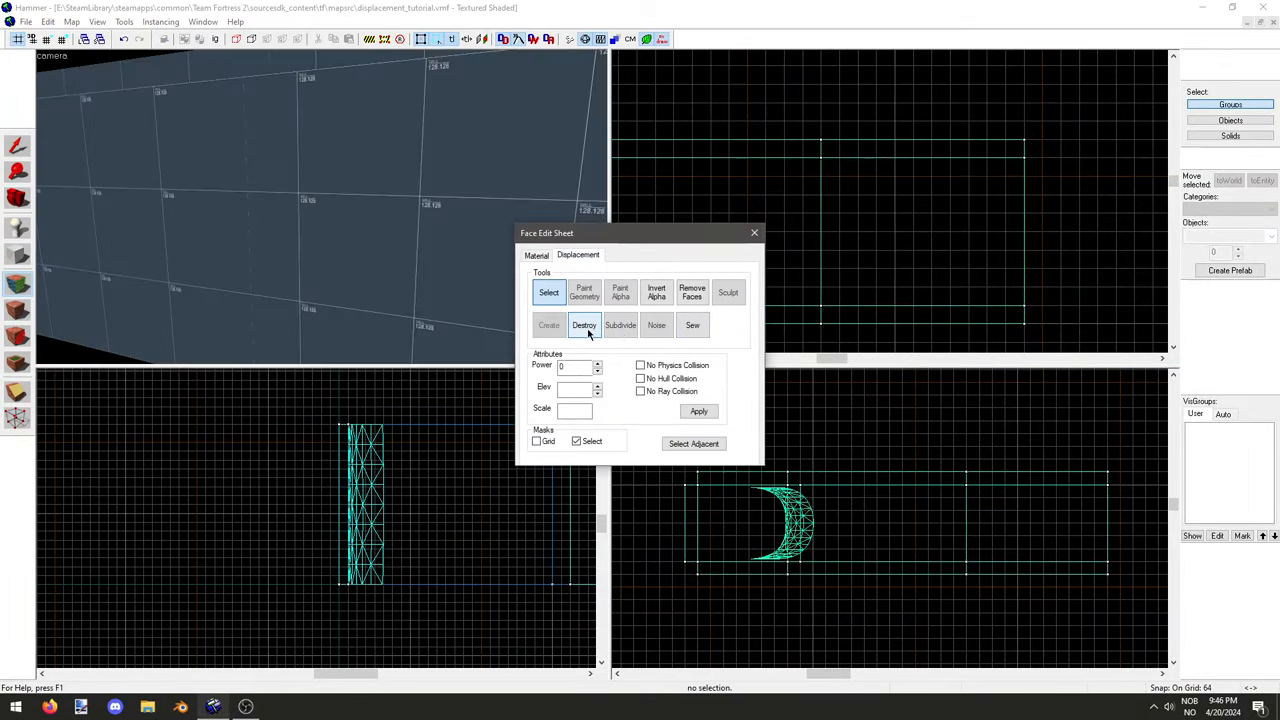
{"action": "left_click", "coordinate": [584, 325]}
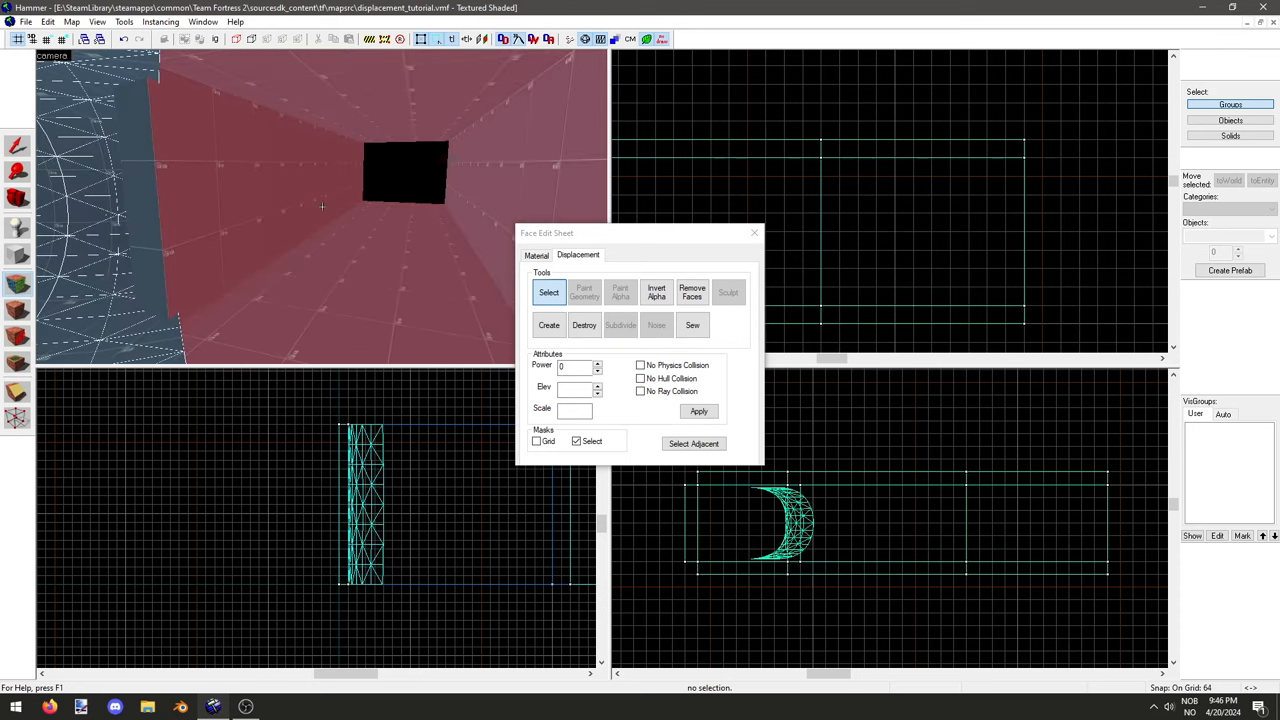
{"action": "left_click", "coordinate": [548, 324]}
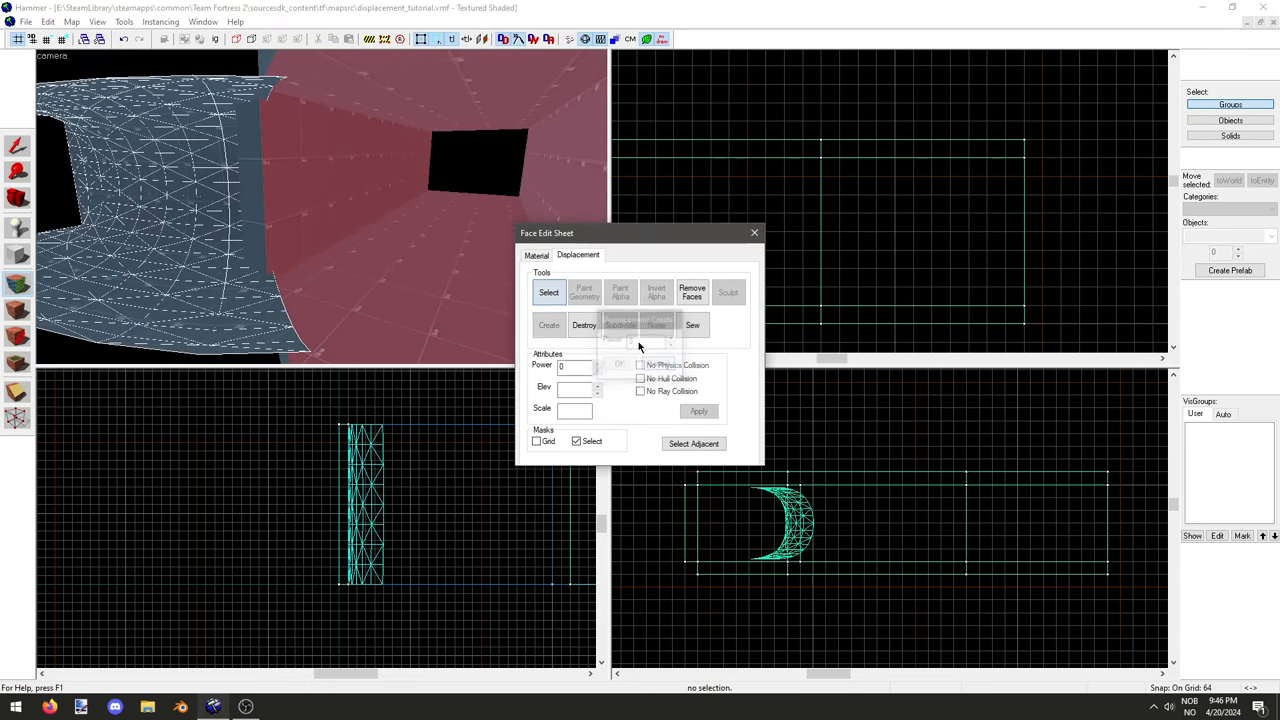
{"action": "left_click", "coordinate": [619, 363]}
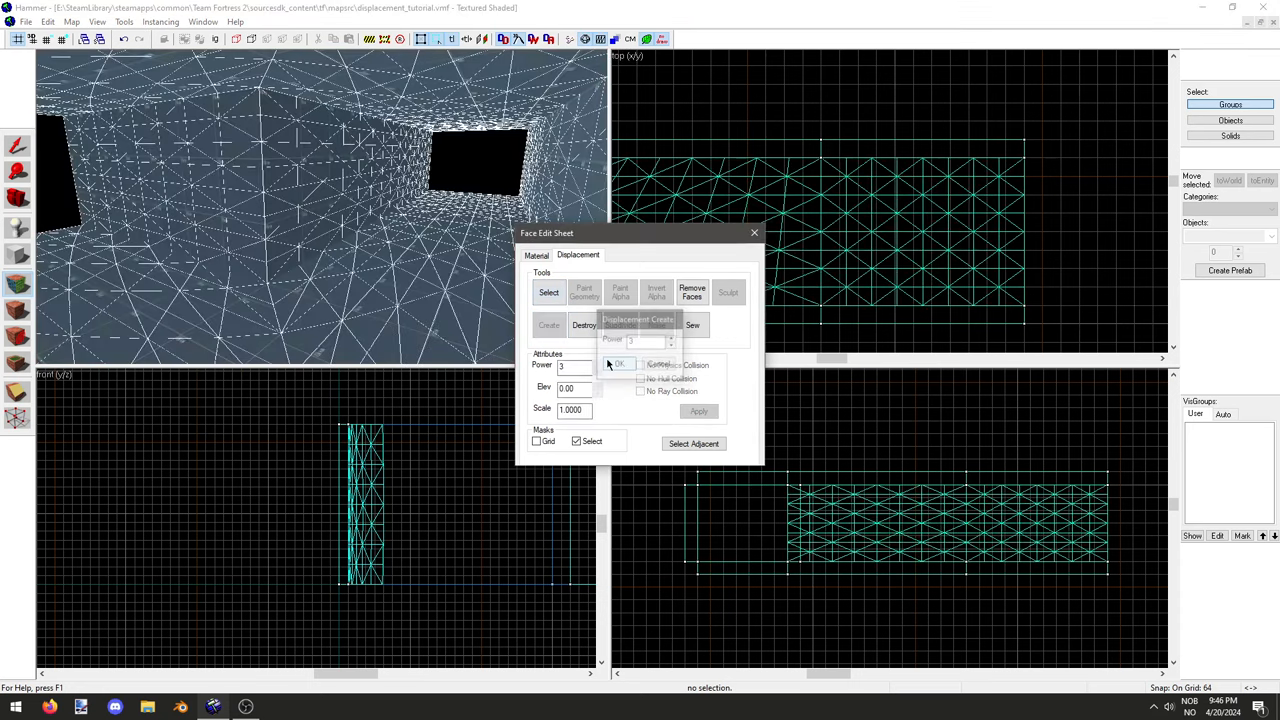
Step: Subdivide the recreated displacements into the rounded end and close face editing
{"action": "left_click", "coordinate": [618, 364]}
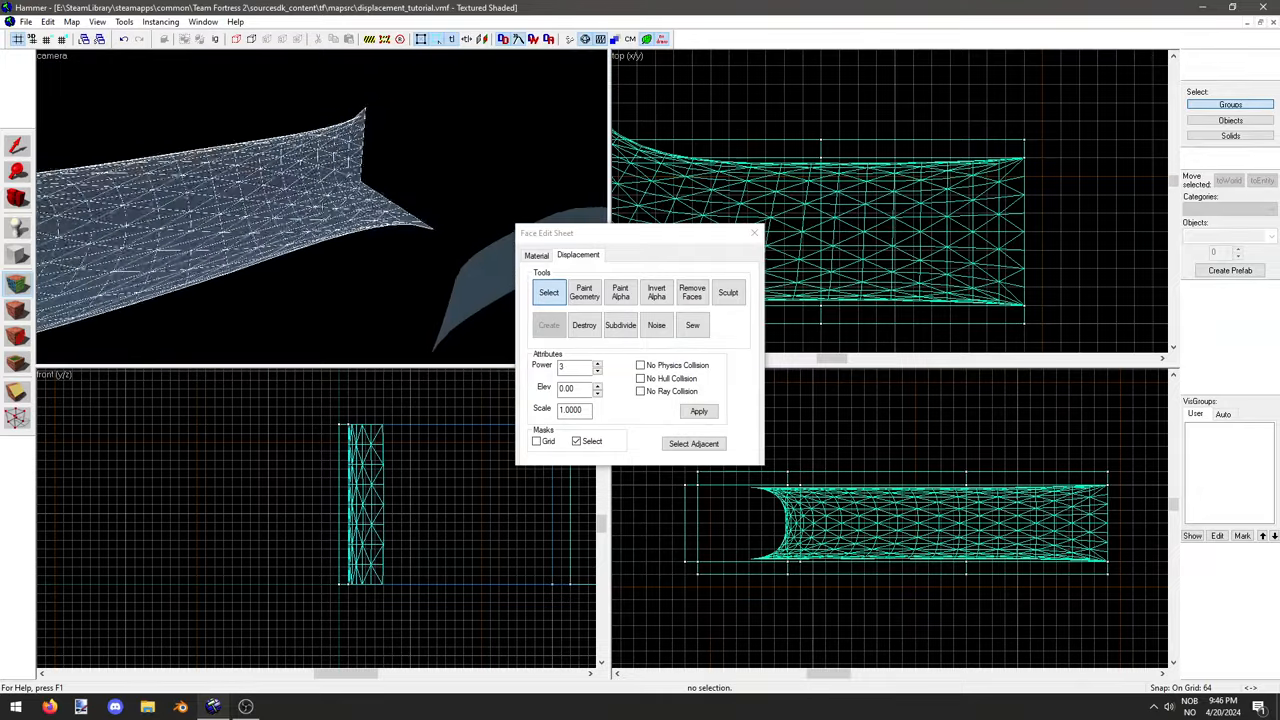
{"action": "left_click", "coordinate": [754, 233]}
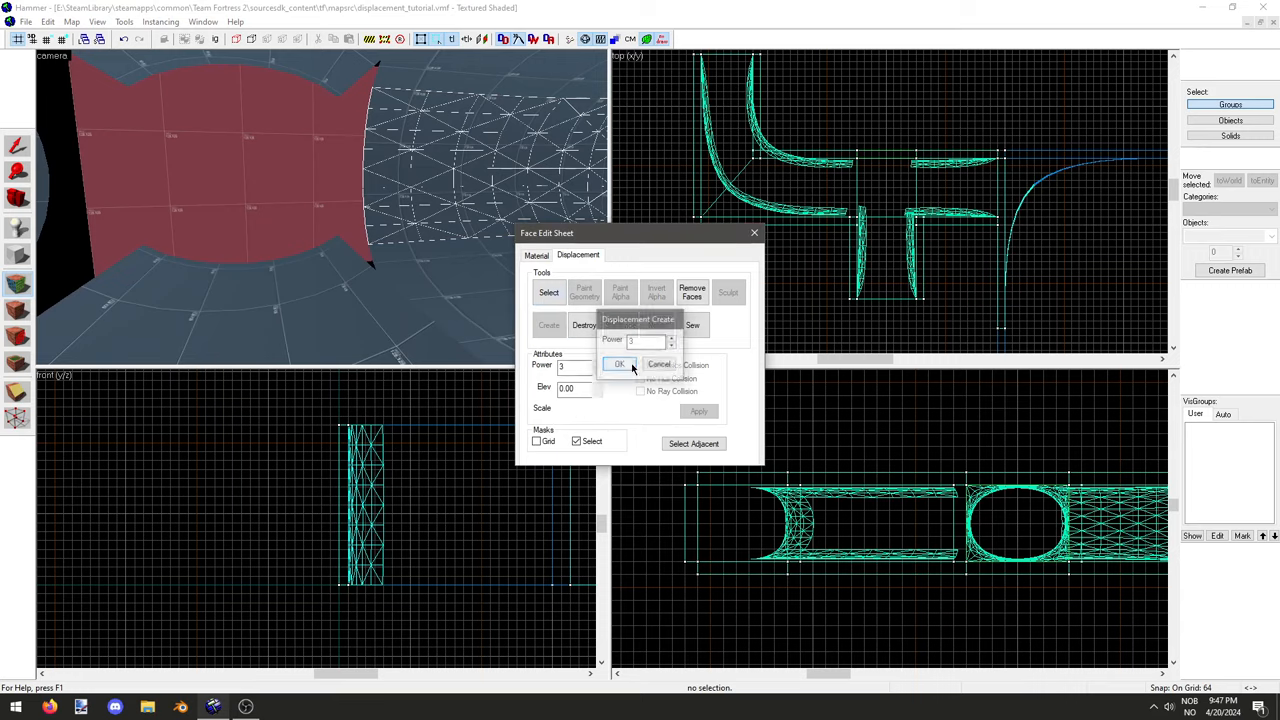
Step: Confirm displacements on the new T-junction pipe sections and start creating more
{"action": "left_click", "coordinate": [618, 363]}
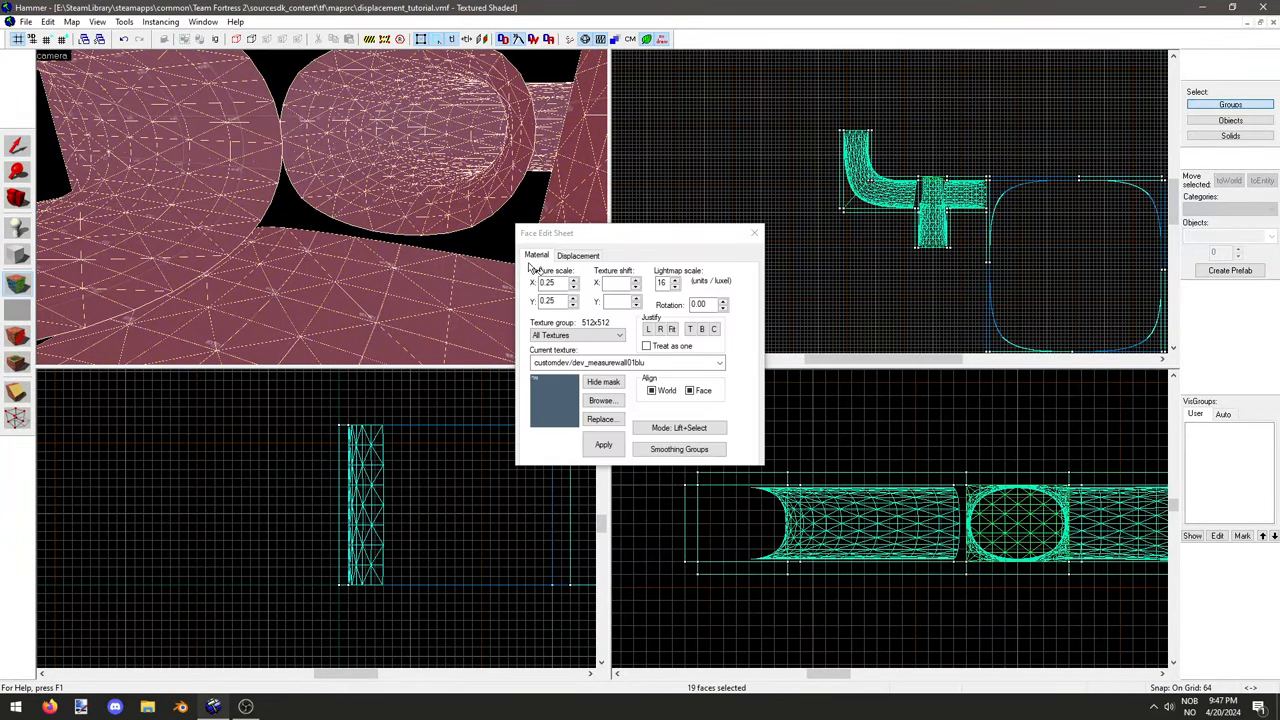
{"action": "left_click", "coordinate": [578, 255]}
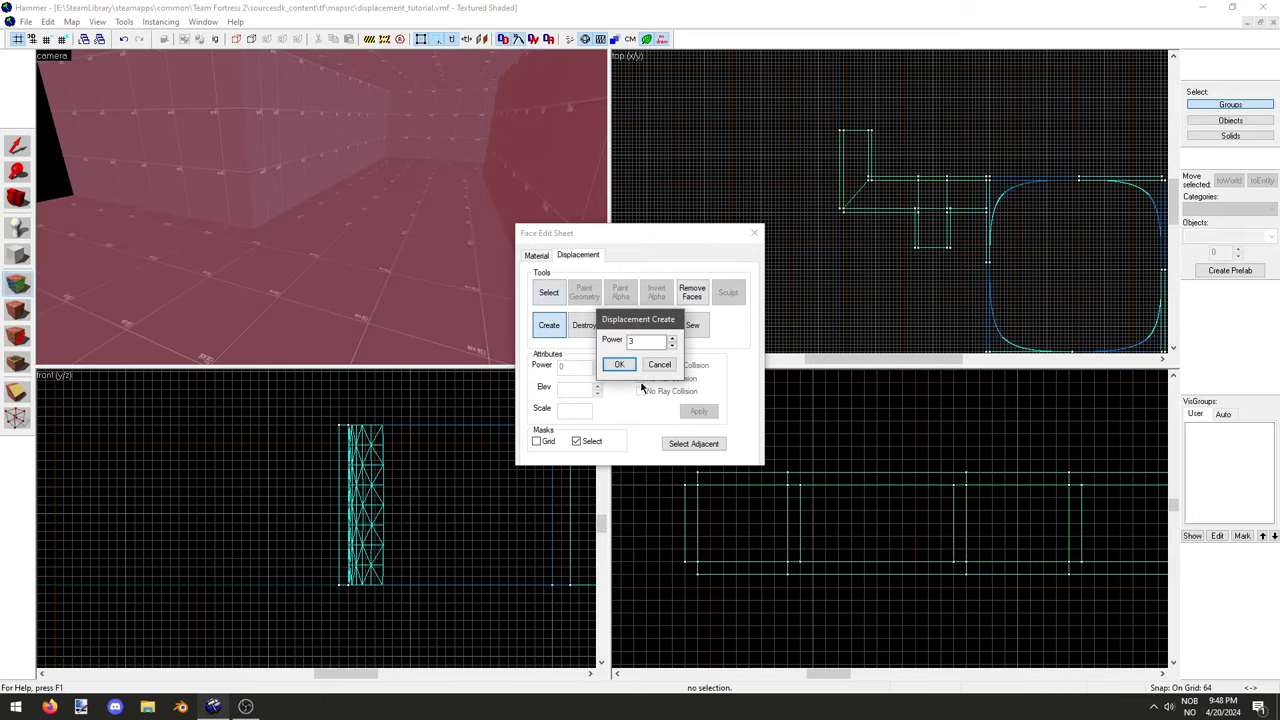
Step: Confirm Power 3 displacement creation on the new tunnel section's walls
{"action": "left_click", "coordinate": [618, 364]}
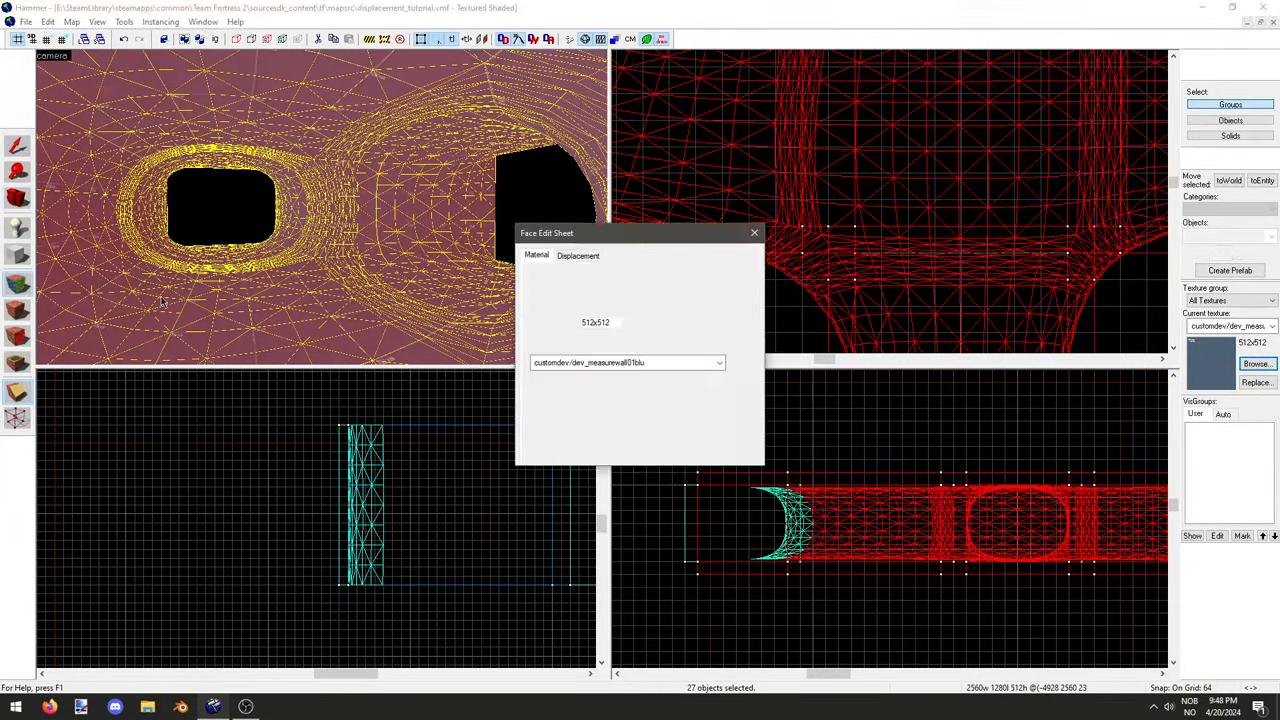
Step: Subdivide the selected tunnel displacements, another straight section, and the junction displacements
{"action": "left_click", "coordinate": [578, 255]}
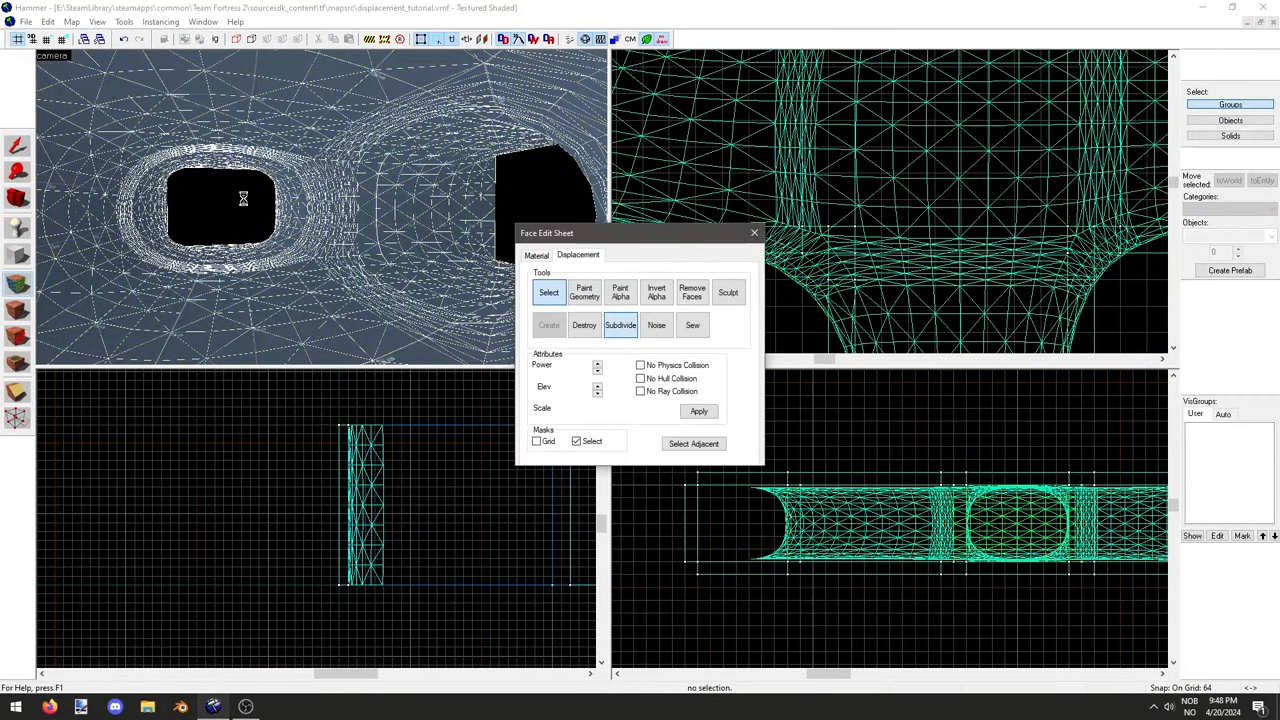
{"action": "left_click", "coordinate": [620, 325]}
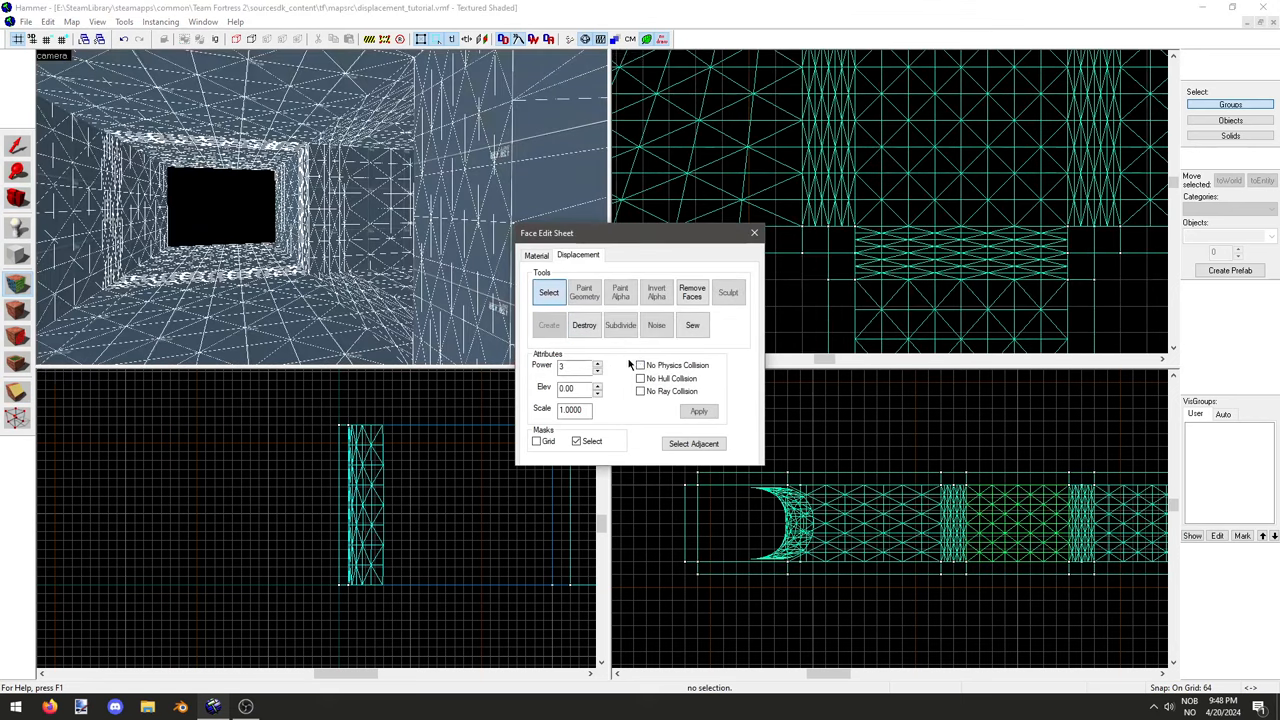
{"action": "left_click", "coordinate": [620, 325]}
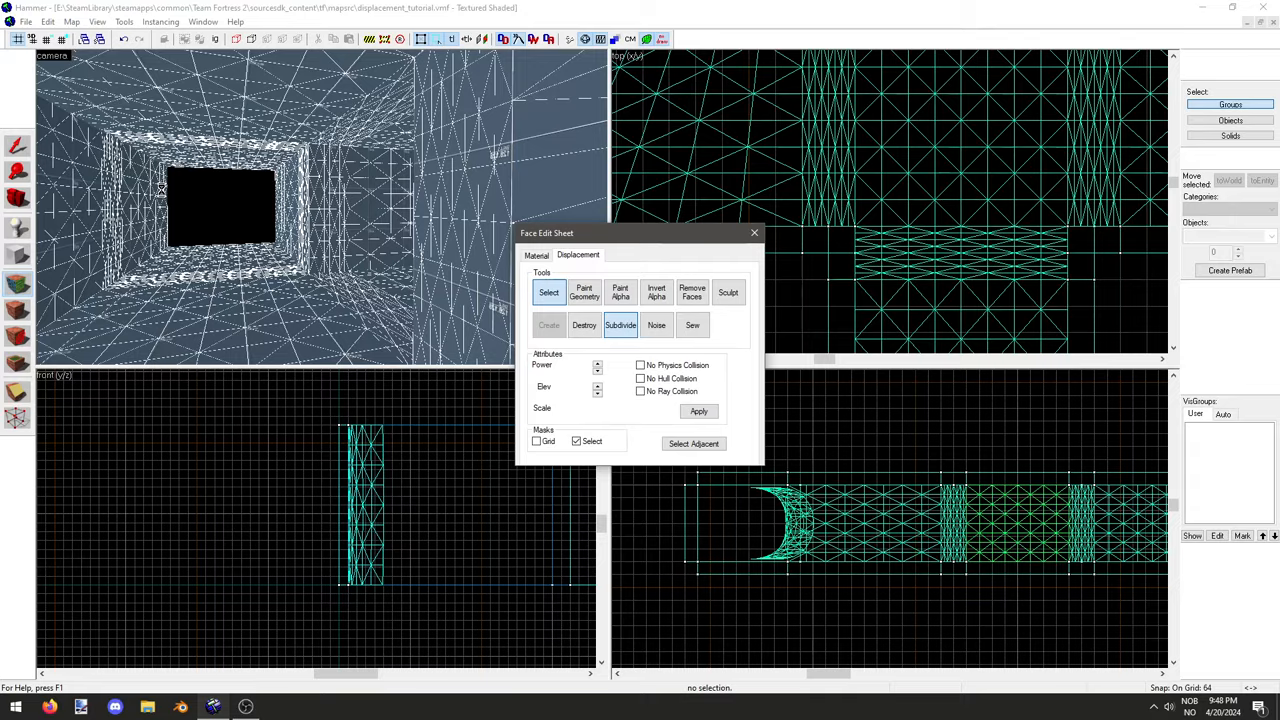
{"action": "left_click", "coordinate": [620, 325]}
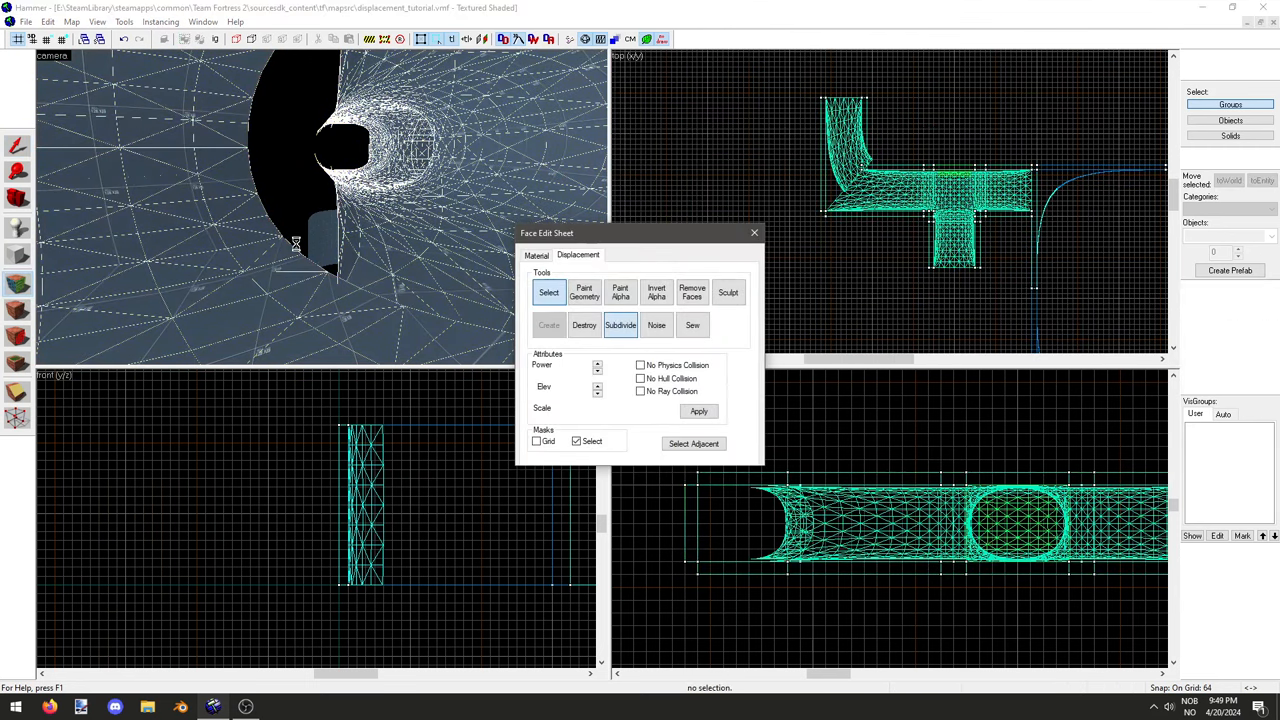
{"action": "left_click", "coordinate": [620, 324]}
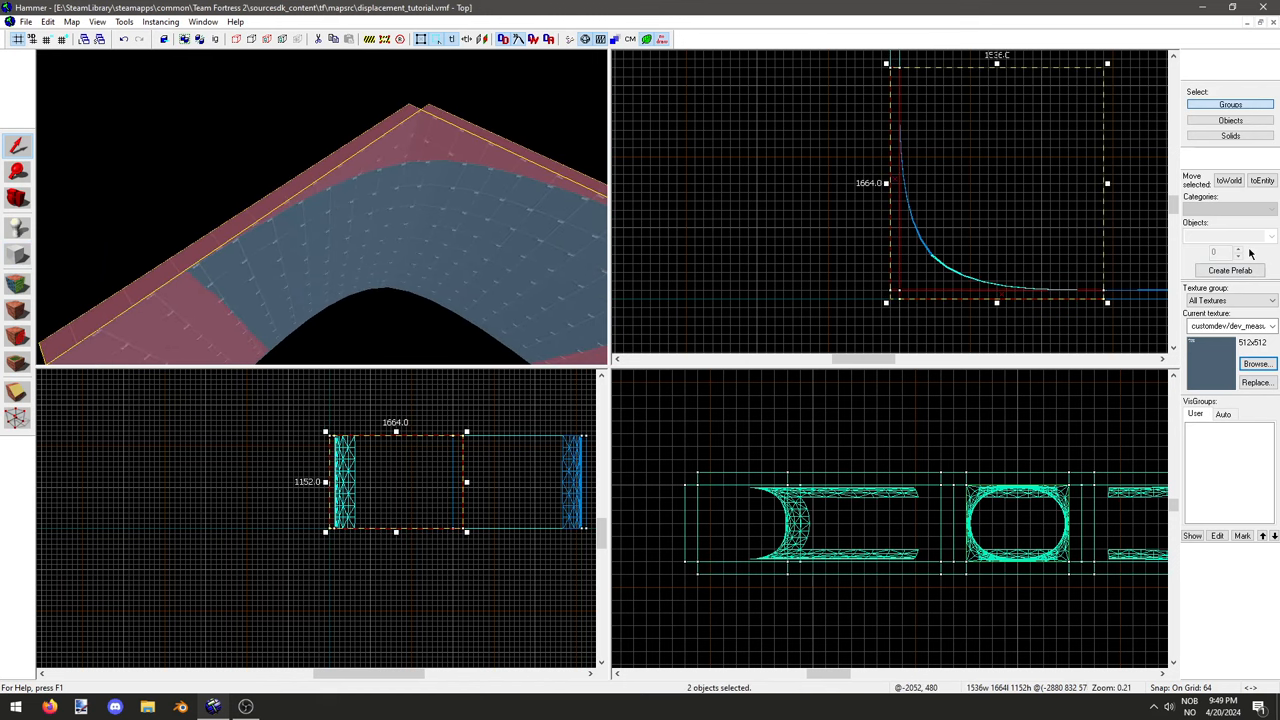
Step: Apply the tools/toolsnodraw material to the backing brushes behind the curved bend
{"action": "left_click", "coordinate": [1256, 363]}
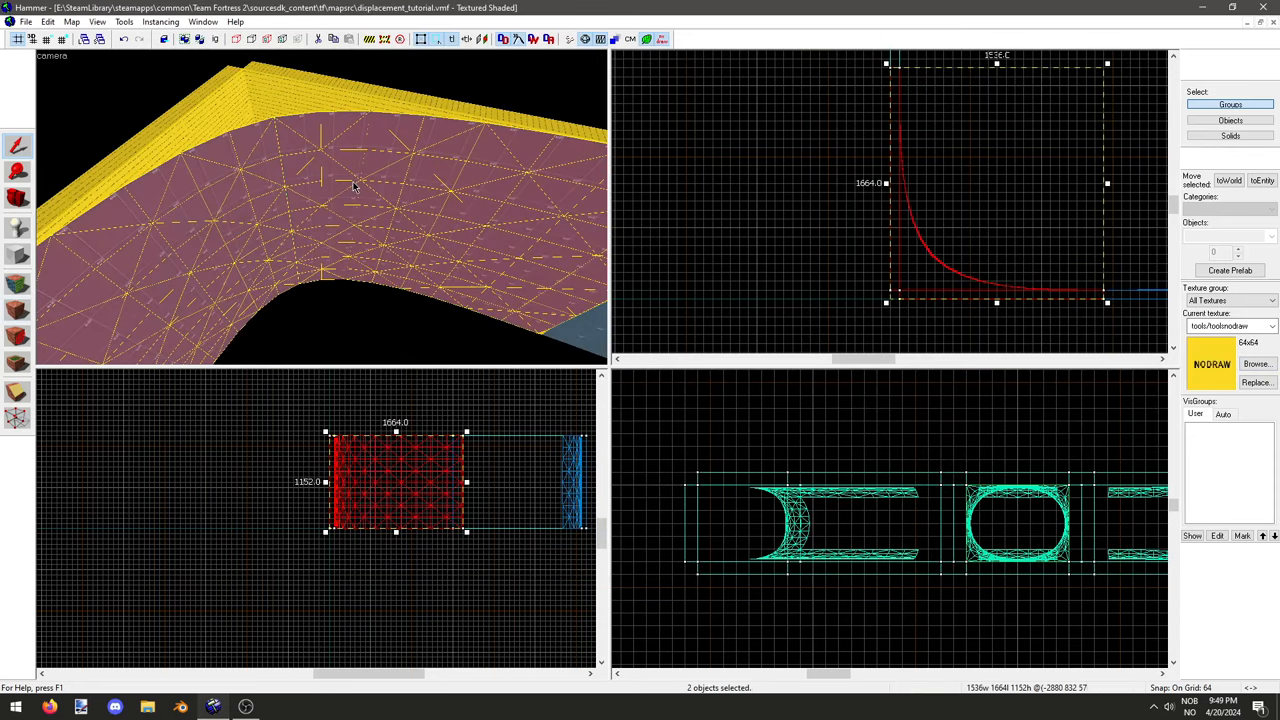
{"action": "left_click", "coordinate": [1256, 363]}
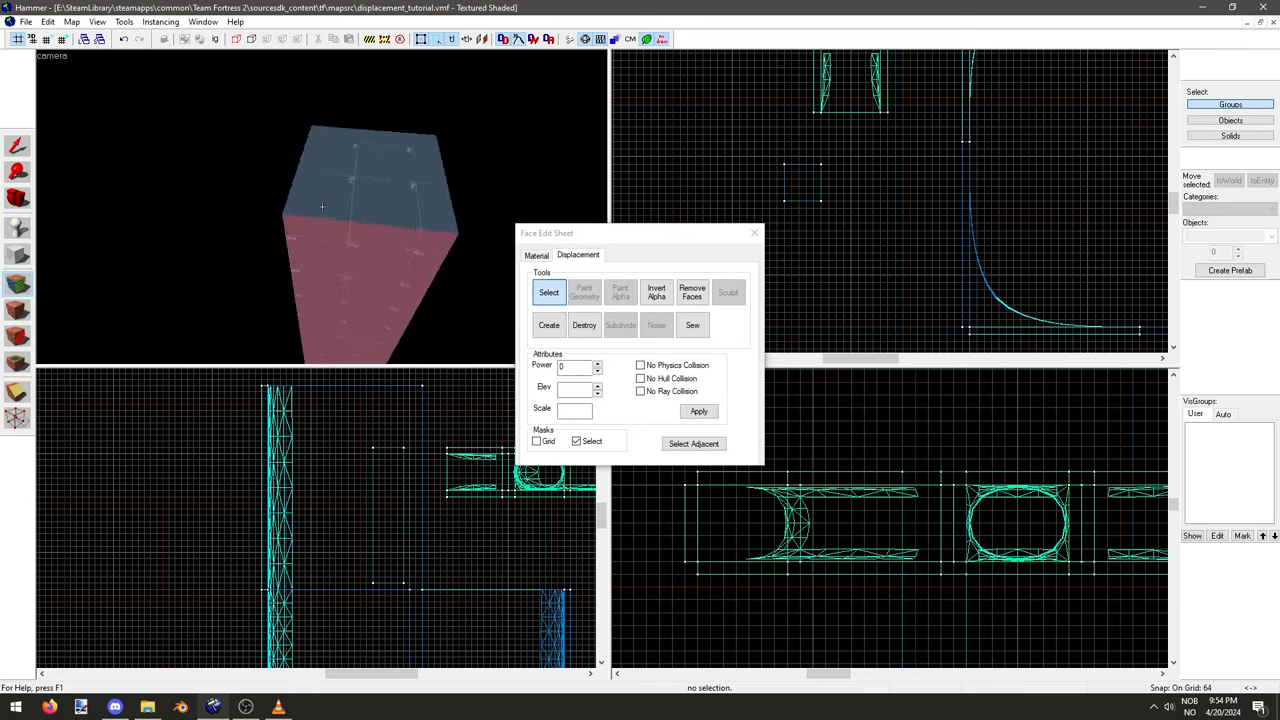
Step: Turn the tall pillar's faces into power 2 displacements
{"action": "left_click", "coordinate": [549, 325]}
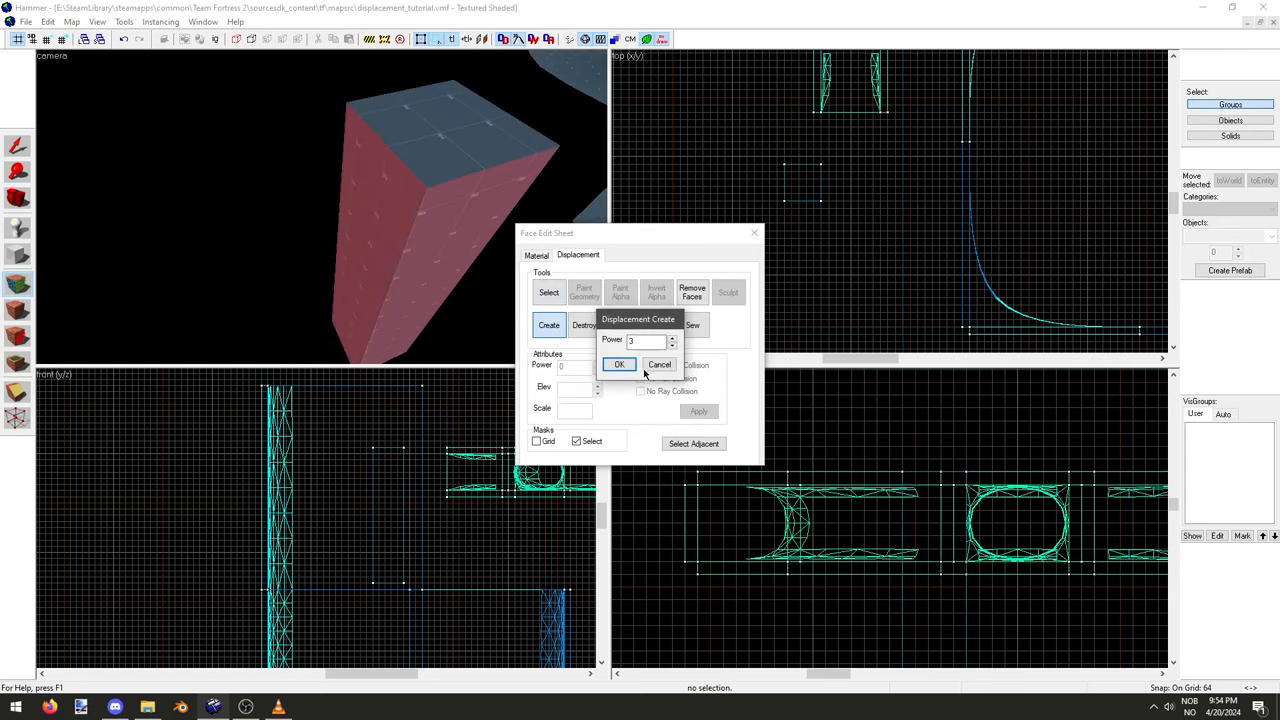
{"action": "left_click", "coordinate": [619, 364]}
{"action": "type", "text": "2"}
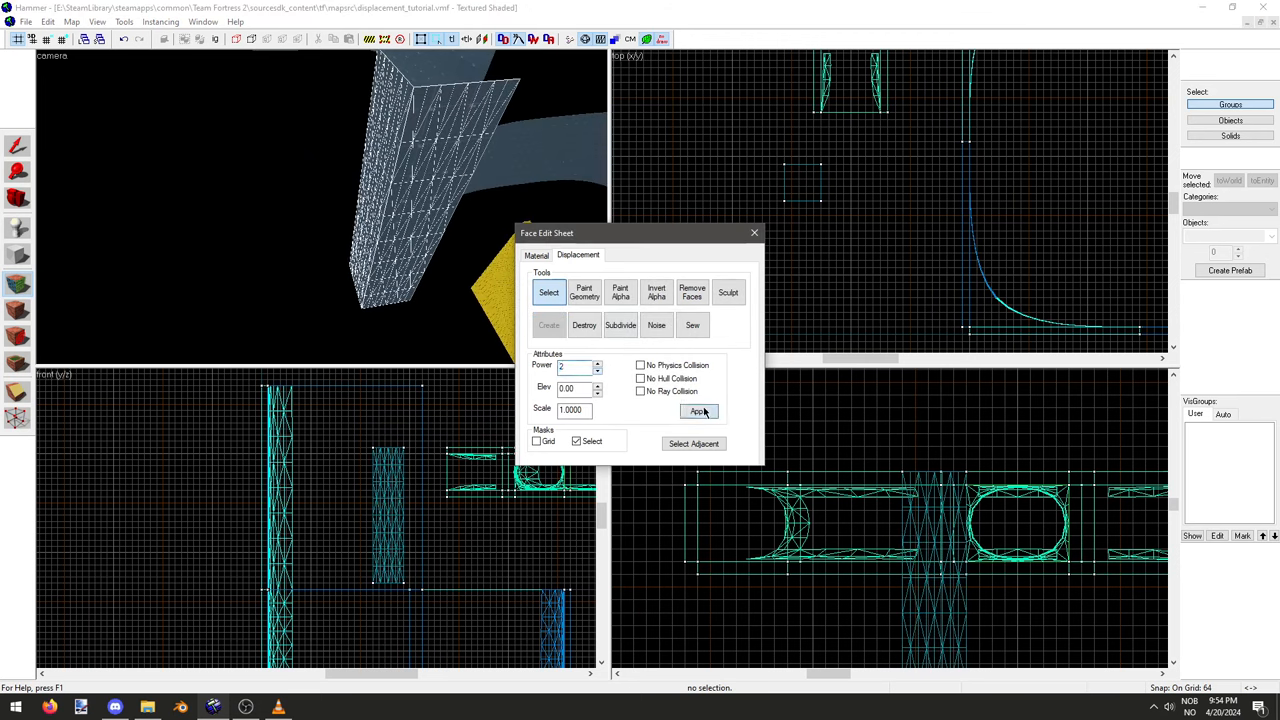
{"action": "left_click", "coordinate": [698, 411]}
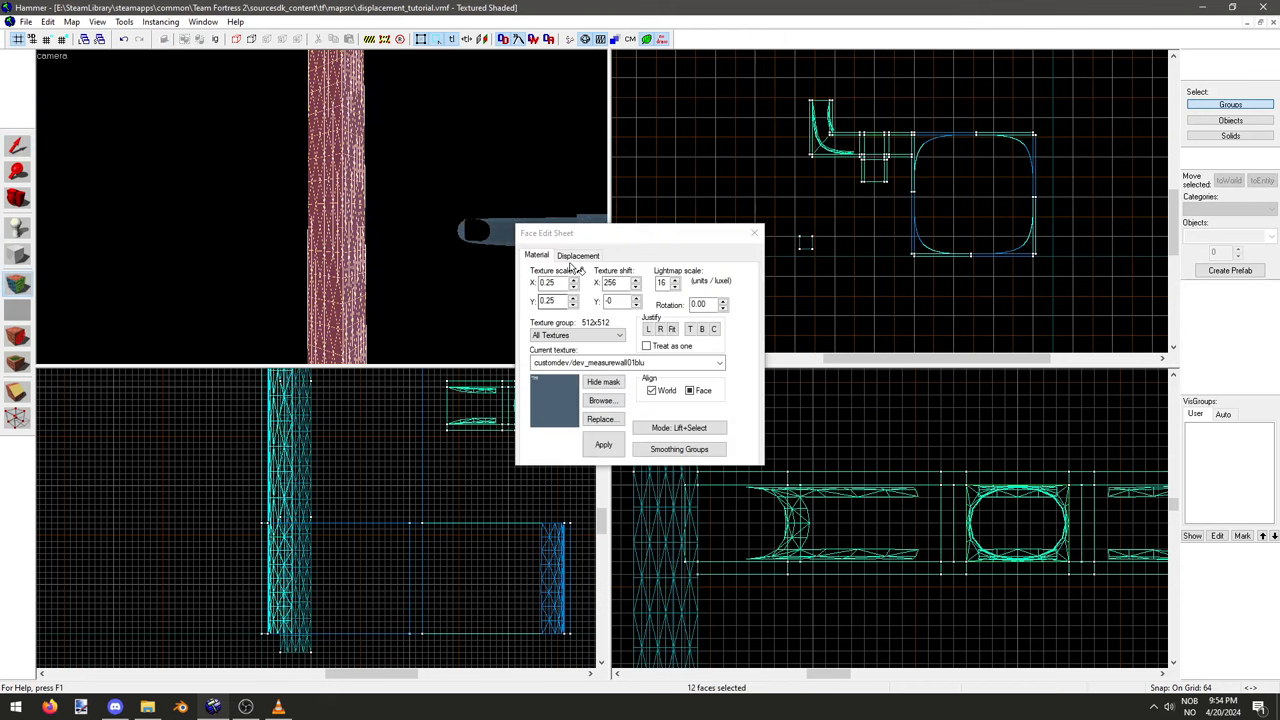
{"action": "left_click", "coordinate": [578, 255]}
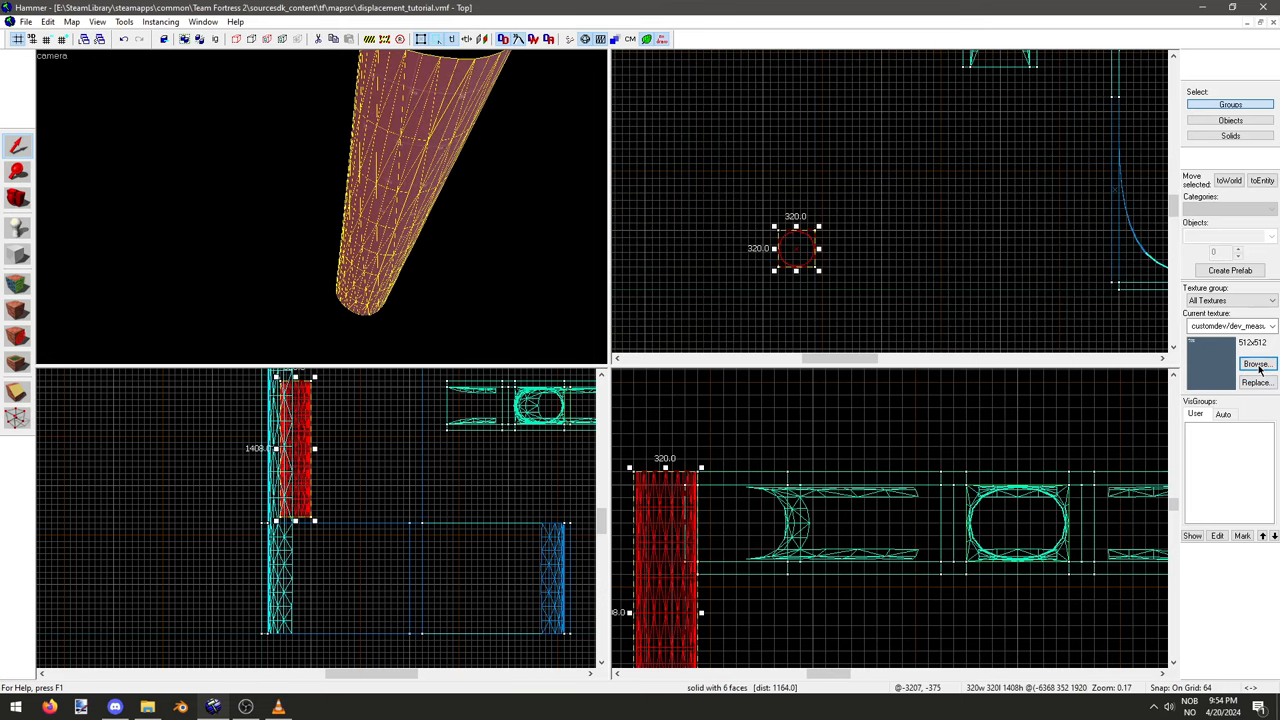
Step: Give the cylinder faces glass/combineglass001a and return to the Displacement settings
{"action": "left_click", "coordinate": [1256, 363]}
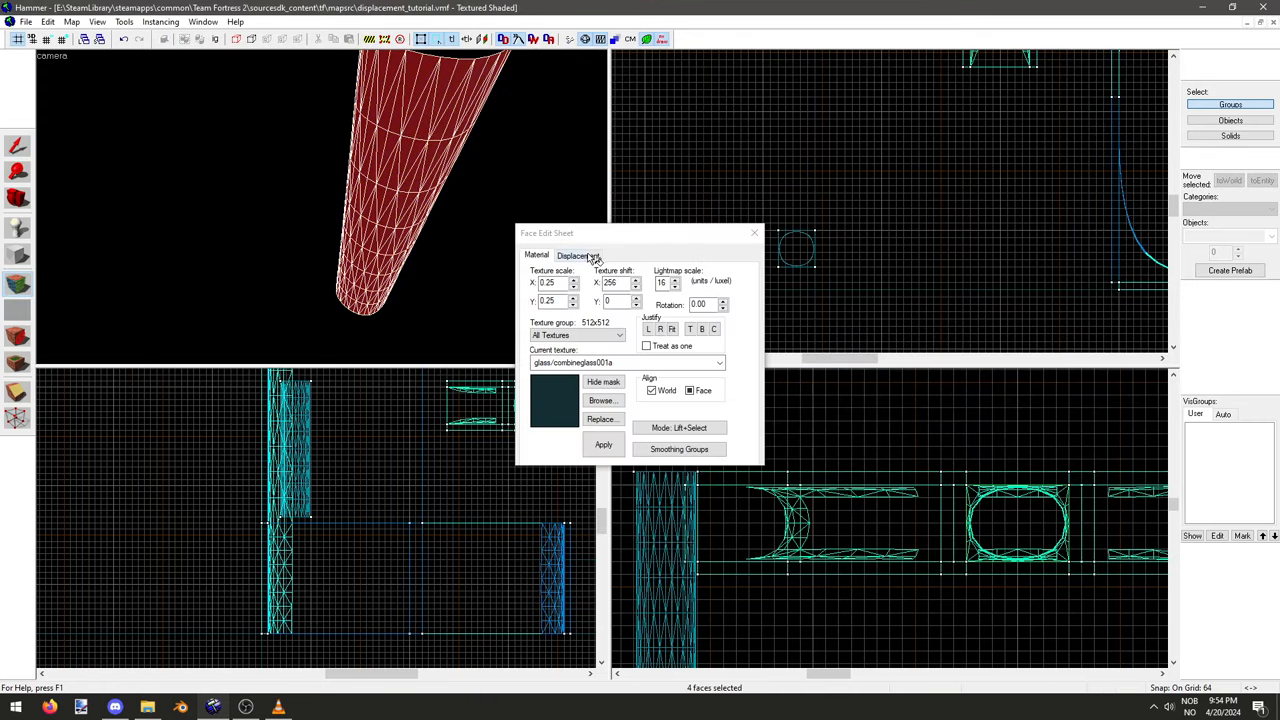
{"action": "left_click", "coordinate": [537, 255]}
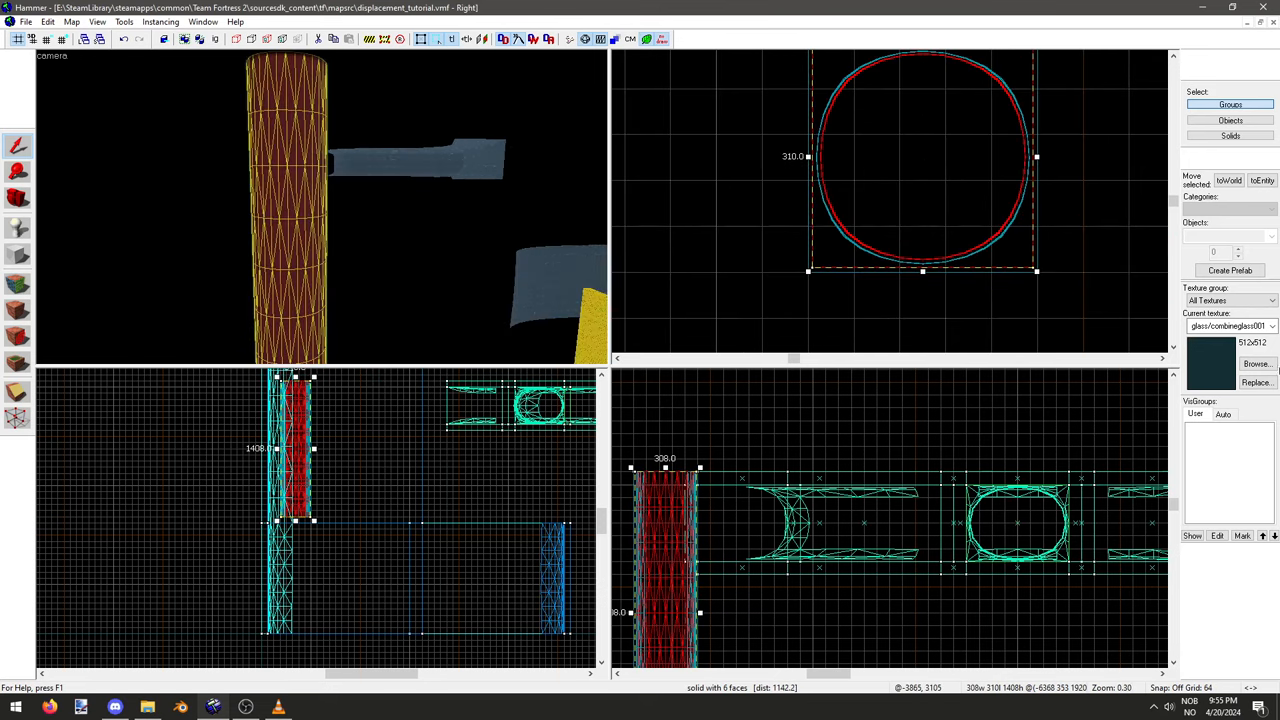
Step: Filter the texture library for 'slime' materials for the vertical pipe
{"action": "left_click", "coordinate": [1257, 363]}
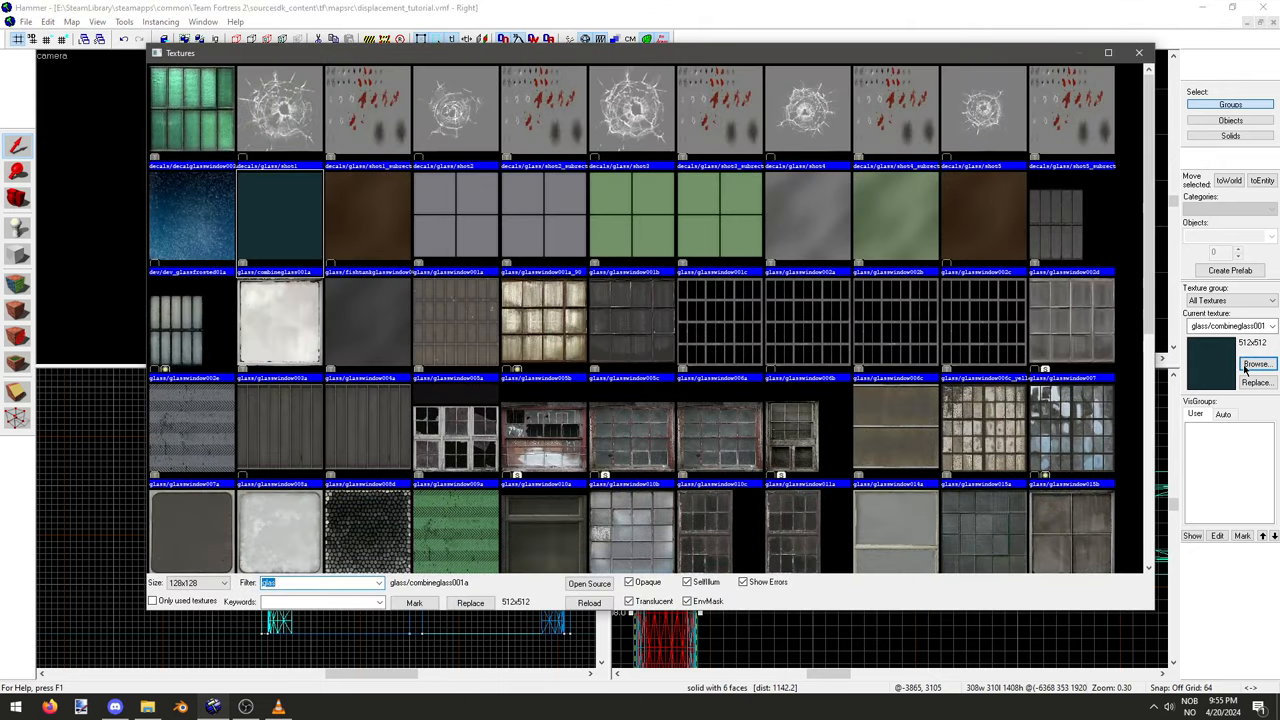
{"action": "type", "text": "slime"}
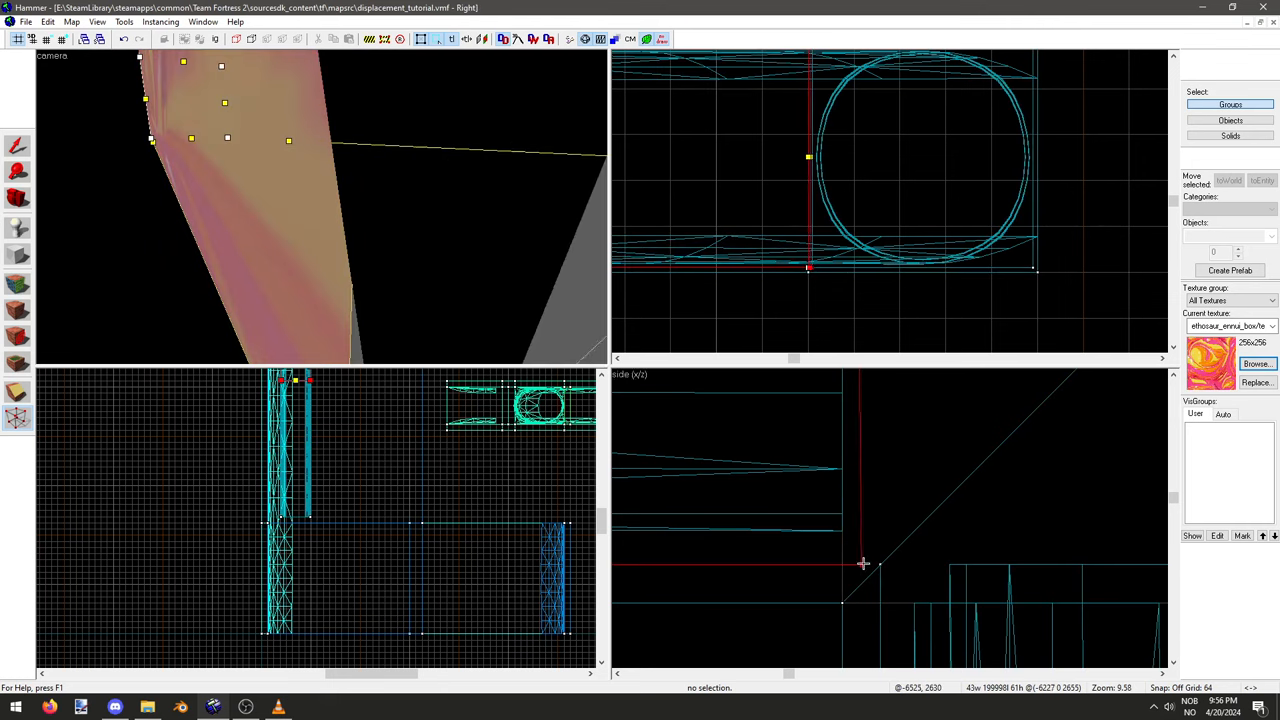
Step: Scroll the view to frame the colourfully textured pipe bend
{"action": "scroll", "scroll_direction": "down", "scroll_amount": 3}
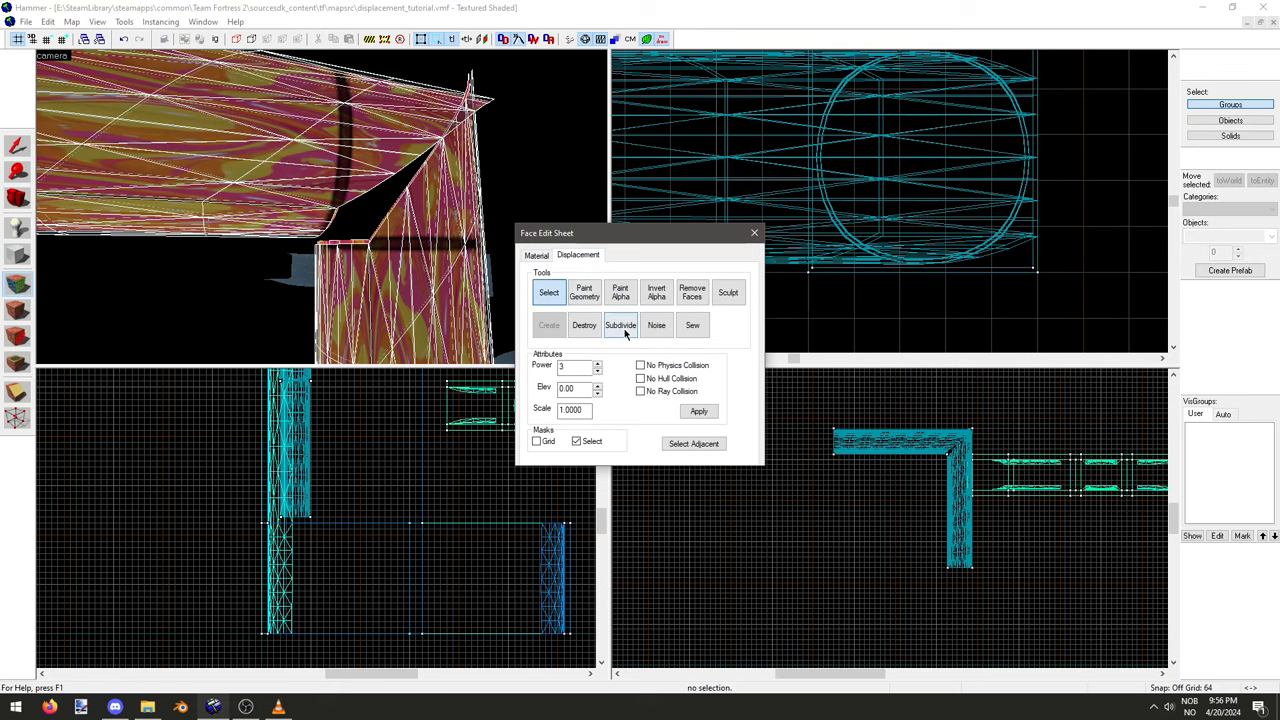
Step: Make the bend faces power 3 displacements, subdivide them smooth, and browse textures
{"action": "left_click", "coordinate": [549, 325]}
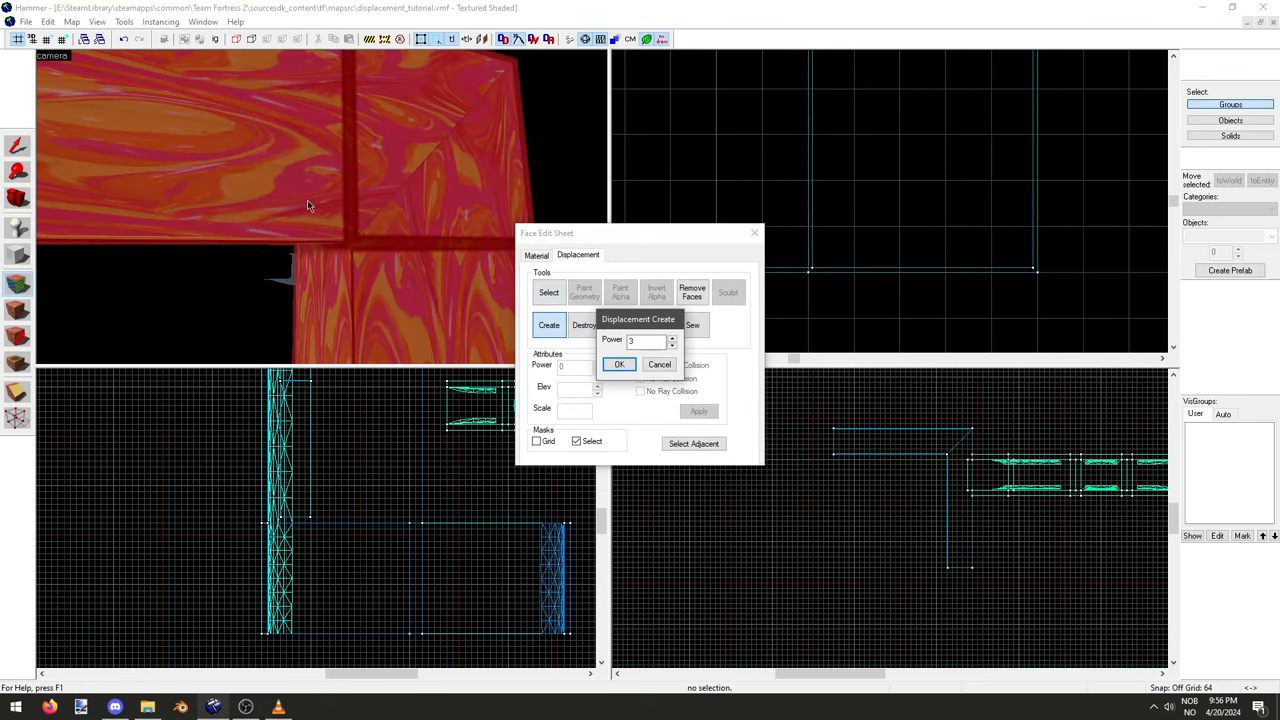
{"action": "left_click", "coordinate": [619, 364]}
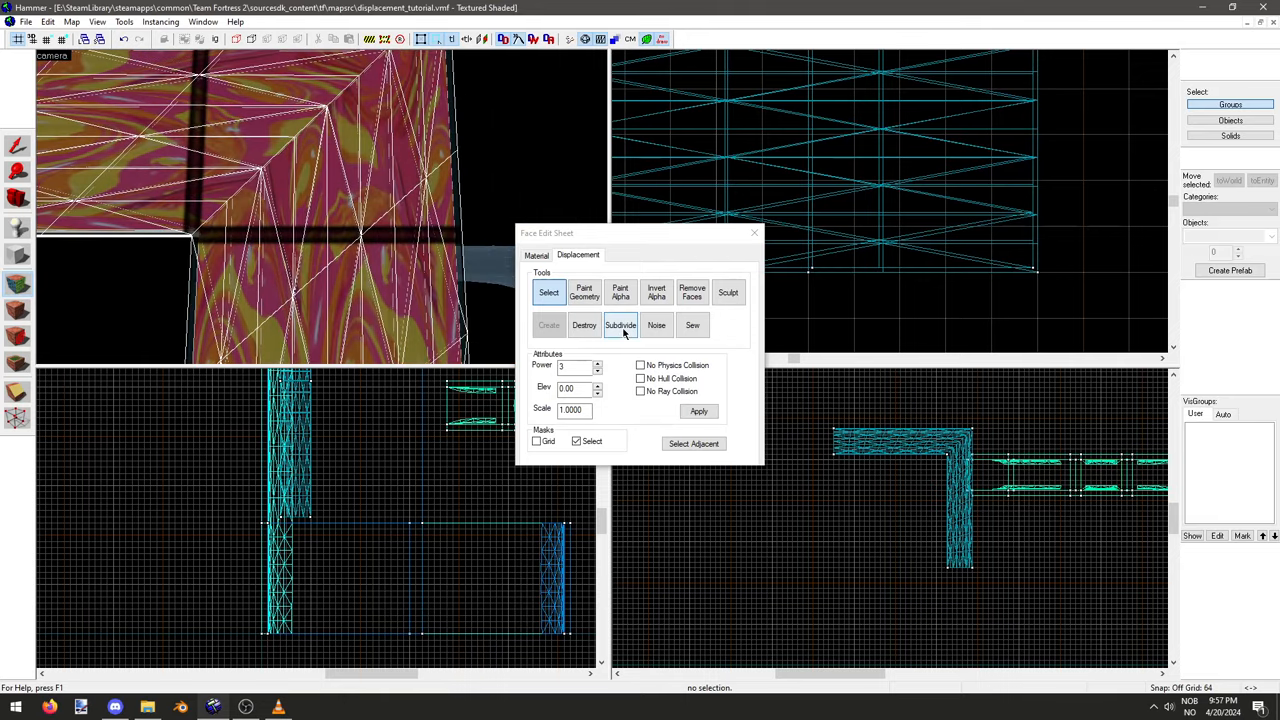
{"action": "left_click", "coordinate": [620, 325]}
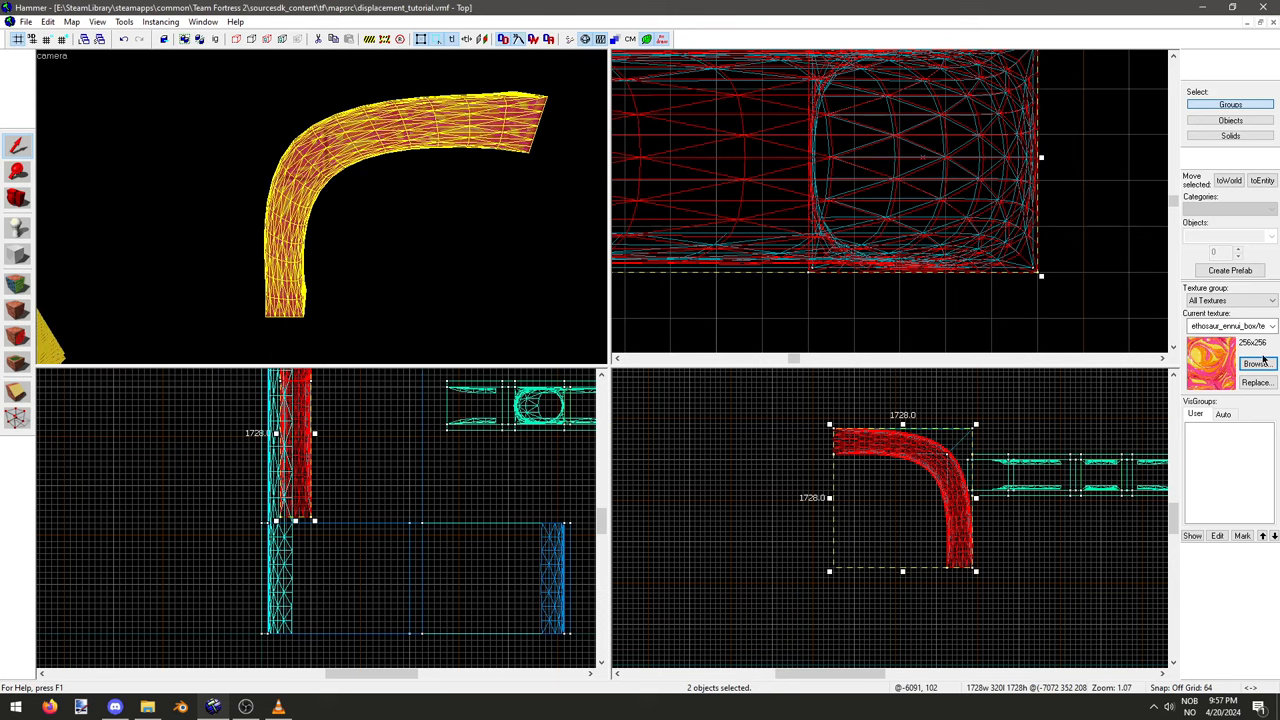
{"action": "left_click", "coordinate": [1256, 363]}
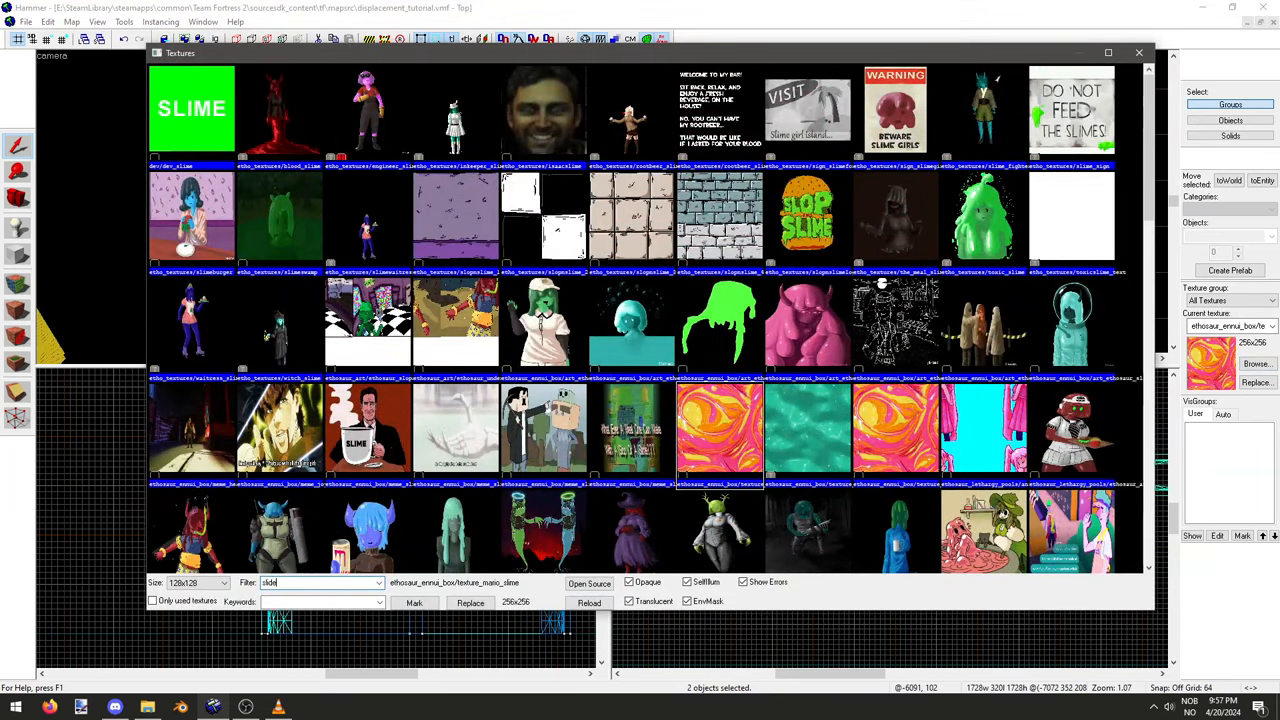